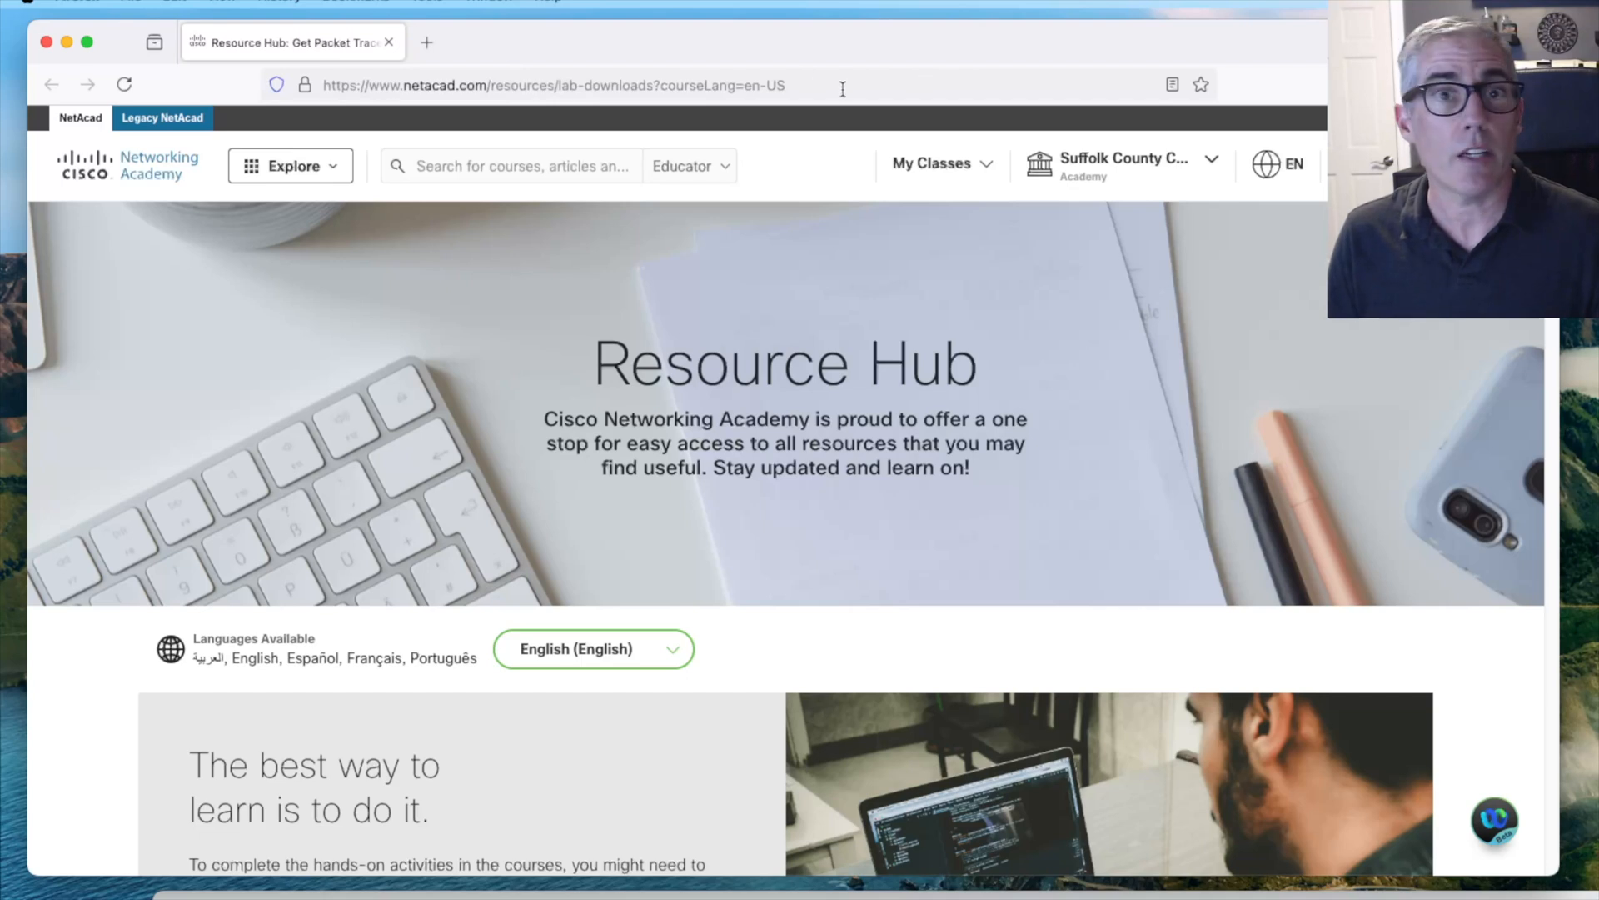
mouse_move(788, 609)
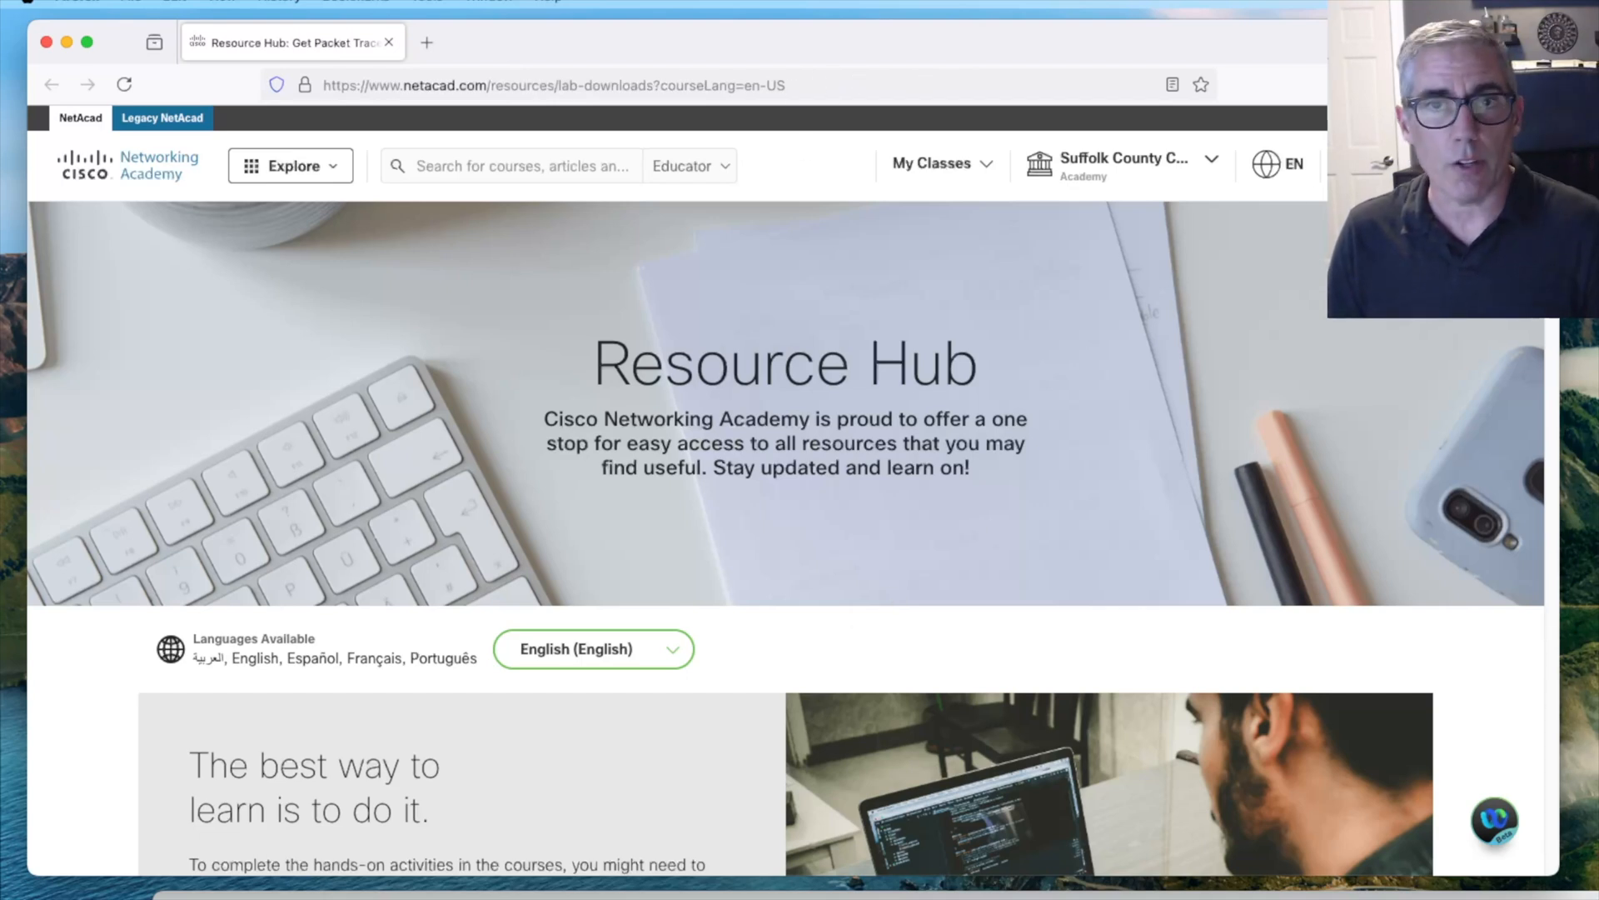
Scroll the Resource Hub down to the Learning Resources Packet Tracer 8.2.2 download links
scroll("down", 3)
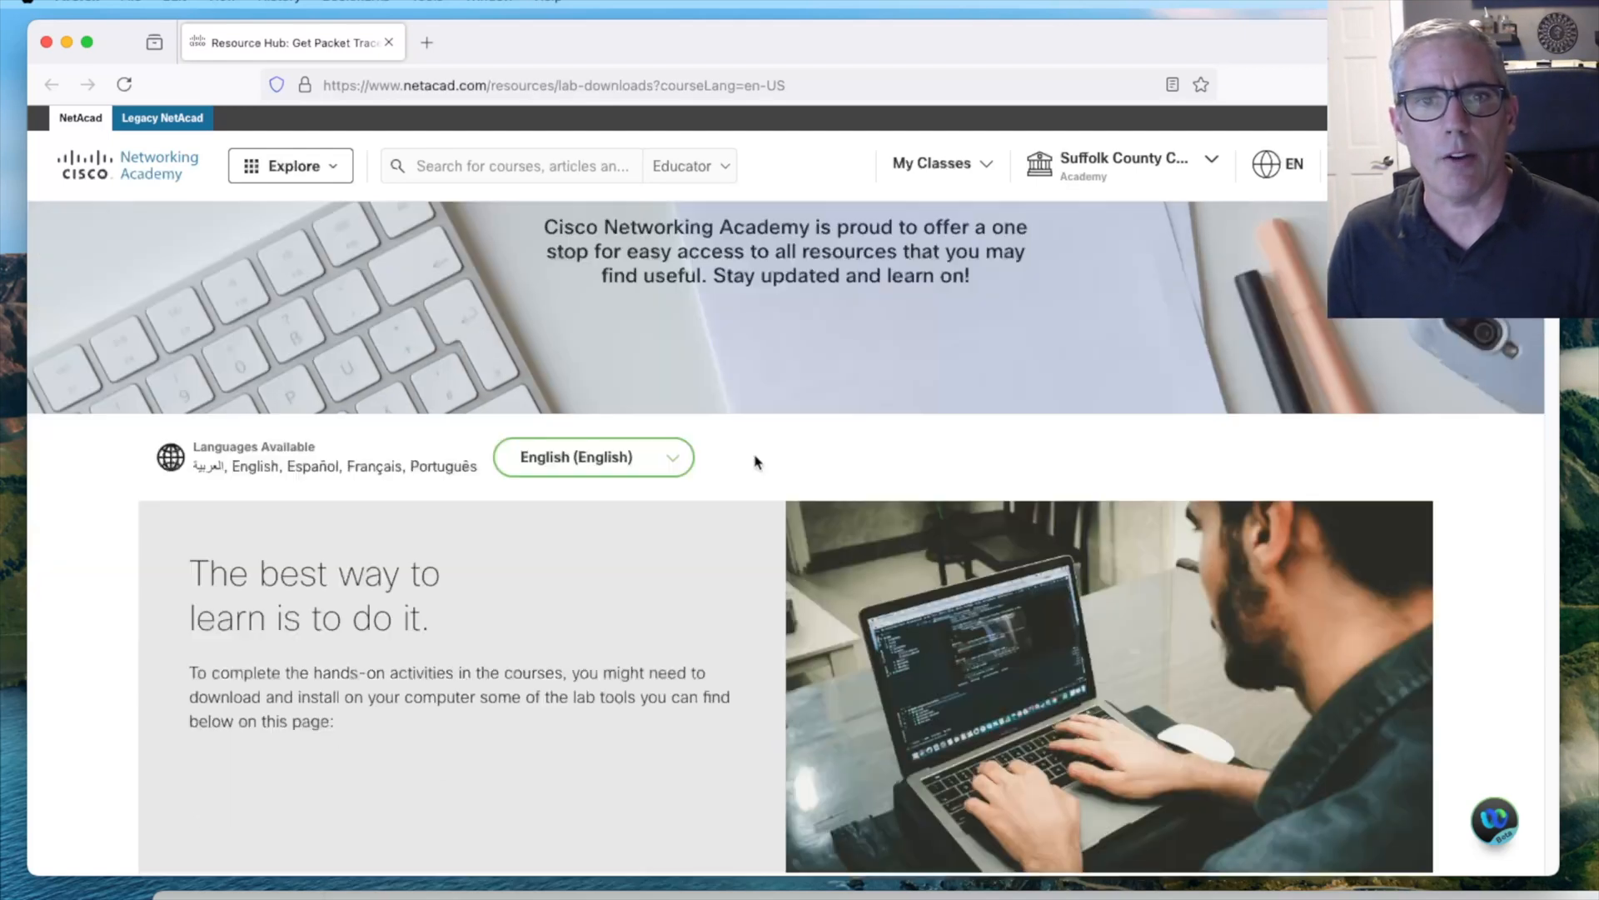
scroll("down", 3)
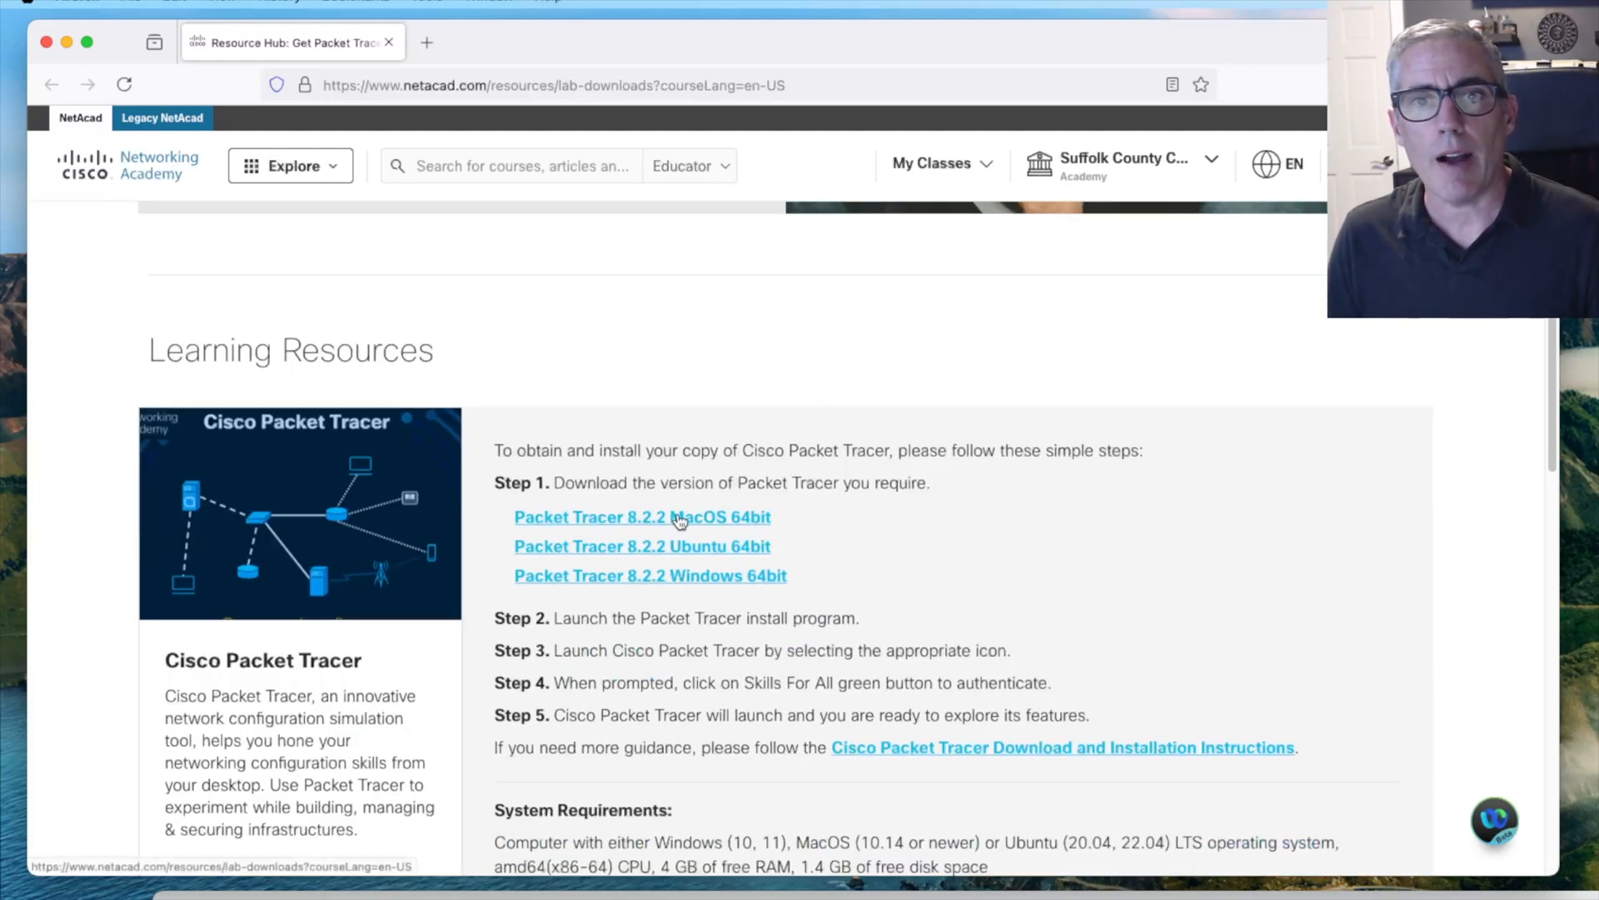
mouse_move(742, 554)
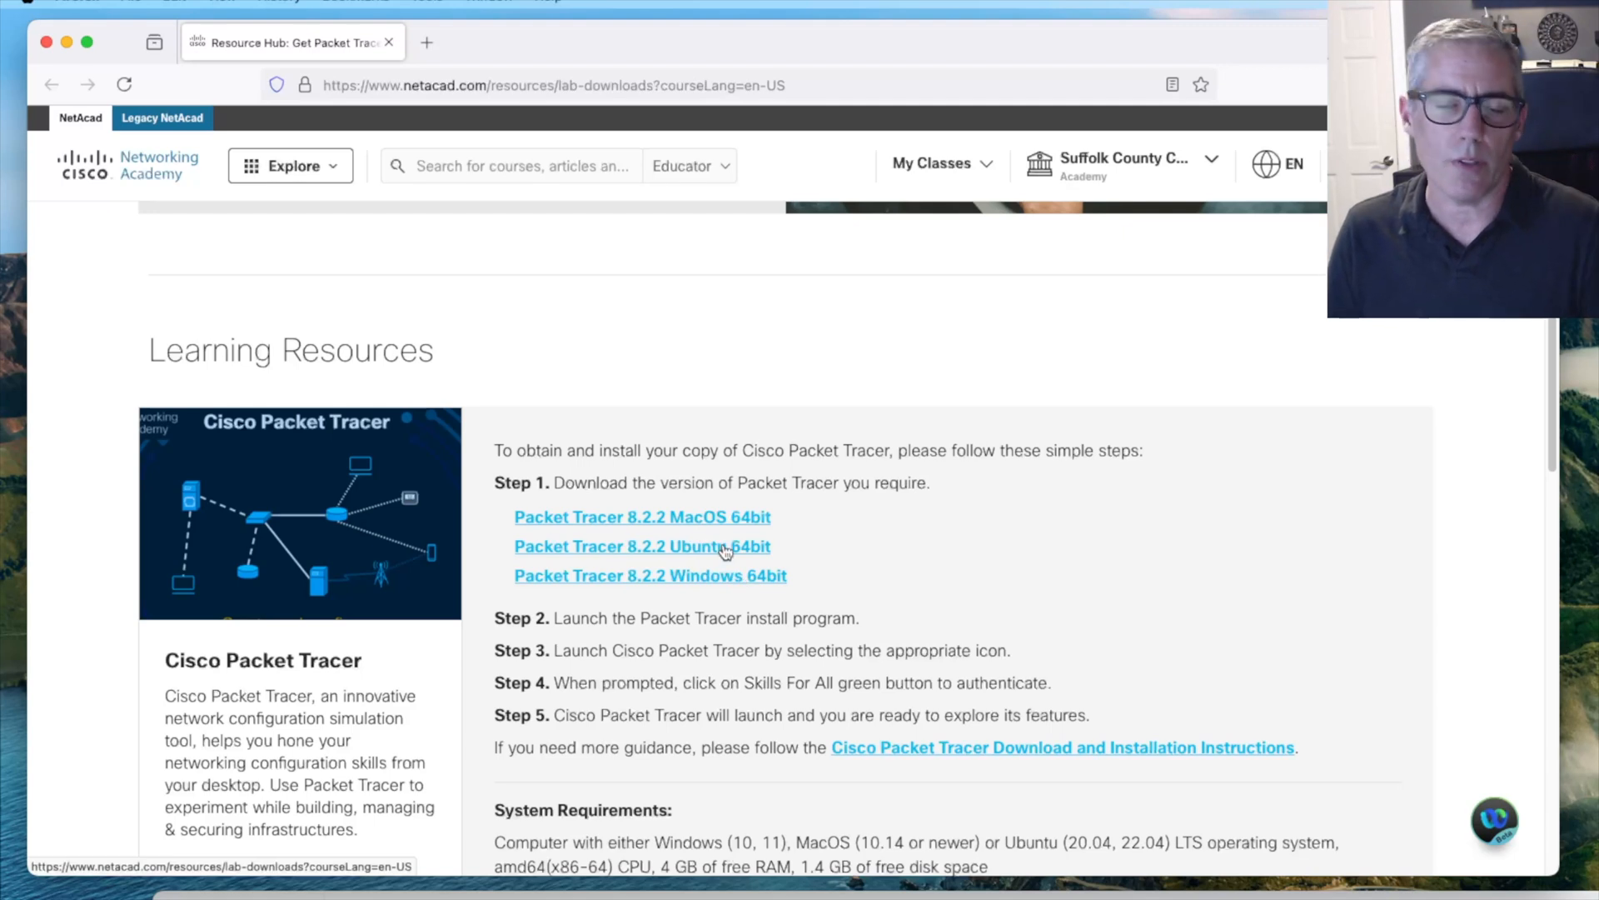
mouse_move(701, 527)
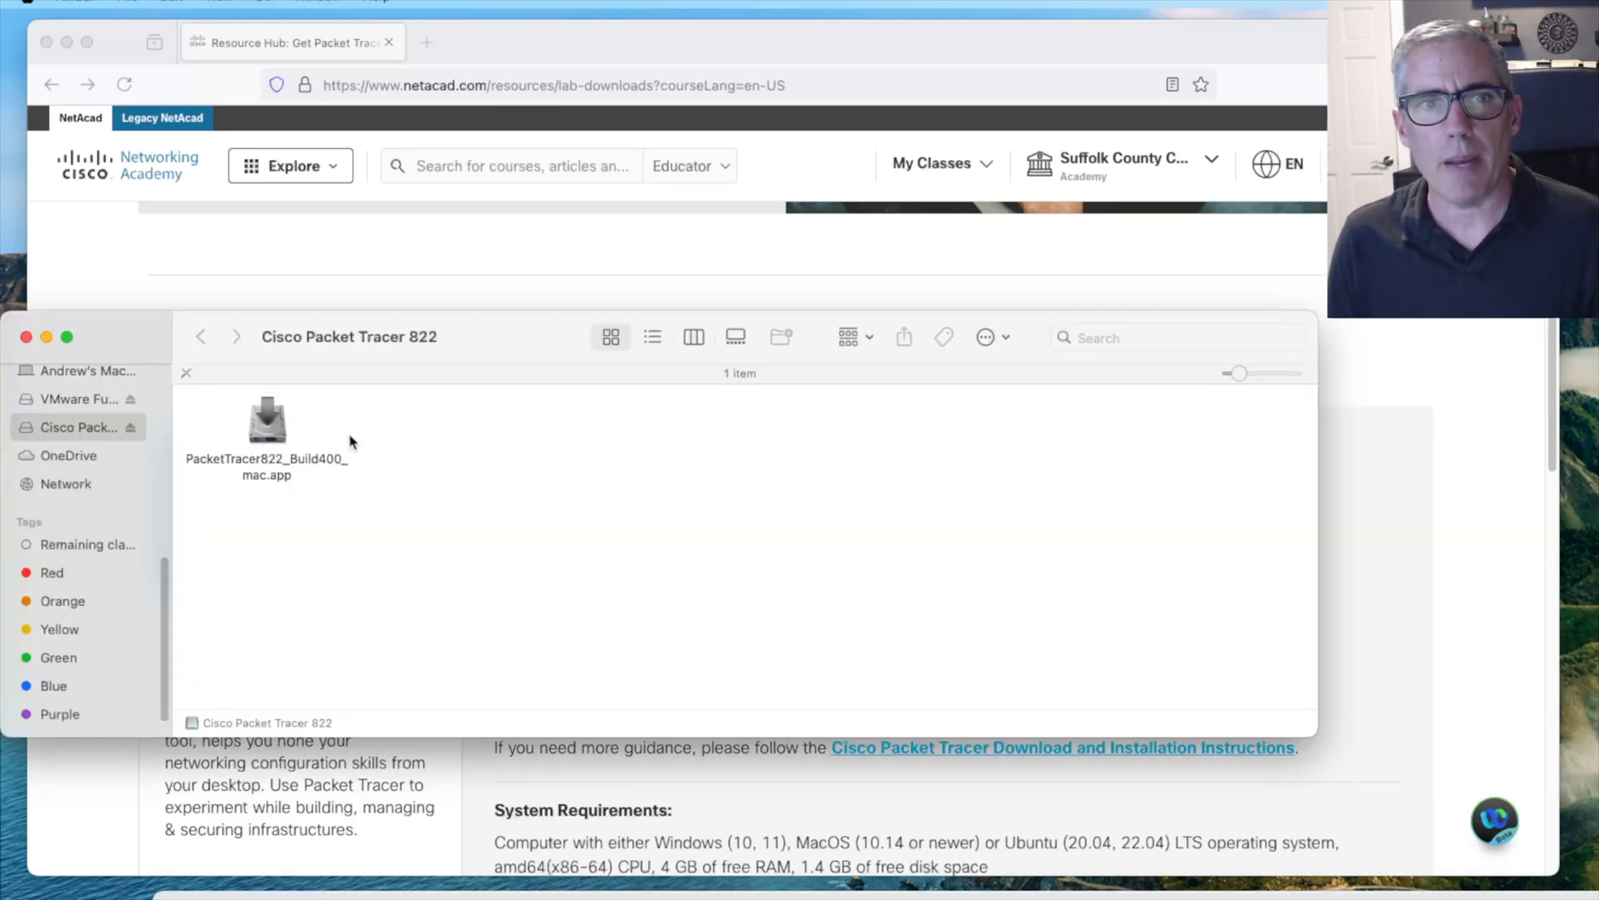
Launch PacketTracer822_Build400_mac.app from the Cisco Packet Tracer 822 volume, accepting the internet warning
left_click(268, 419)
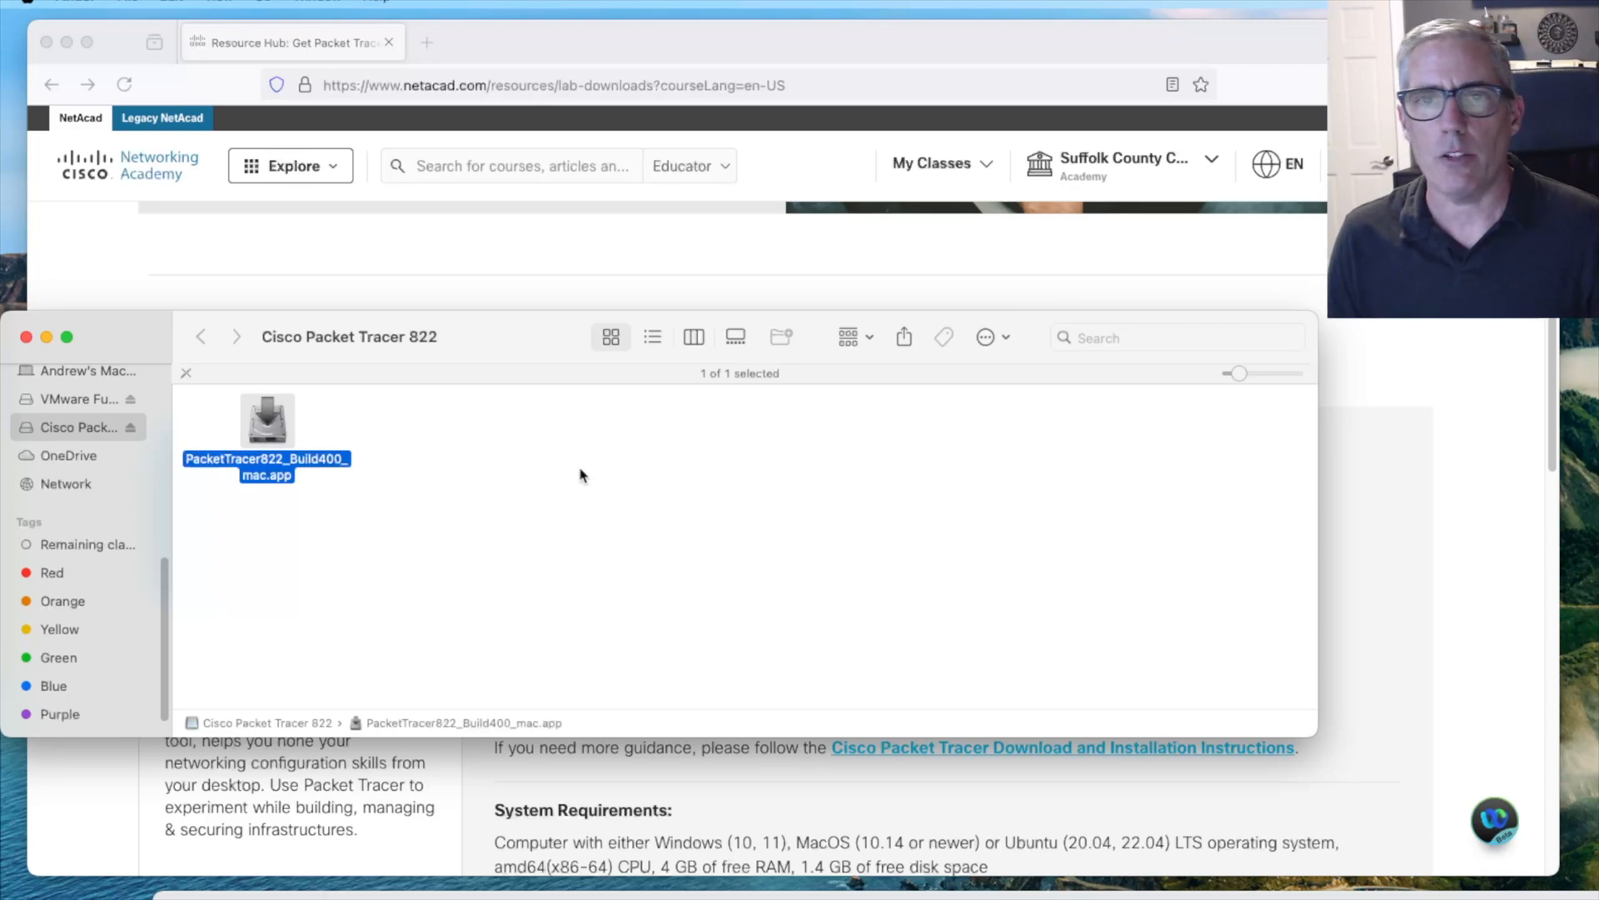
double_click(266, 422)
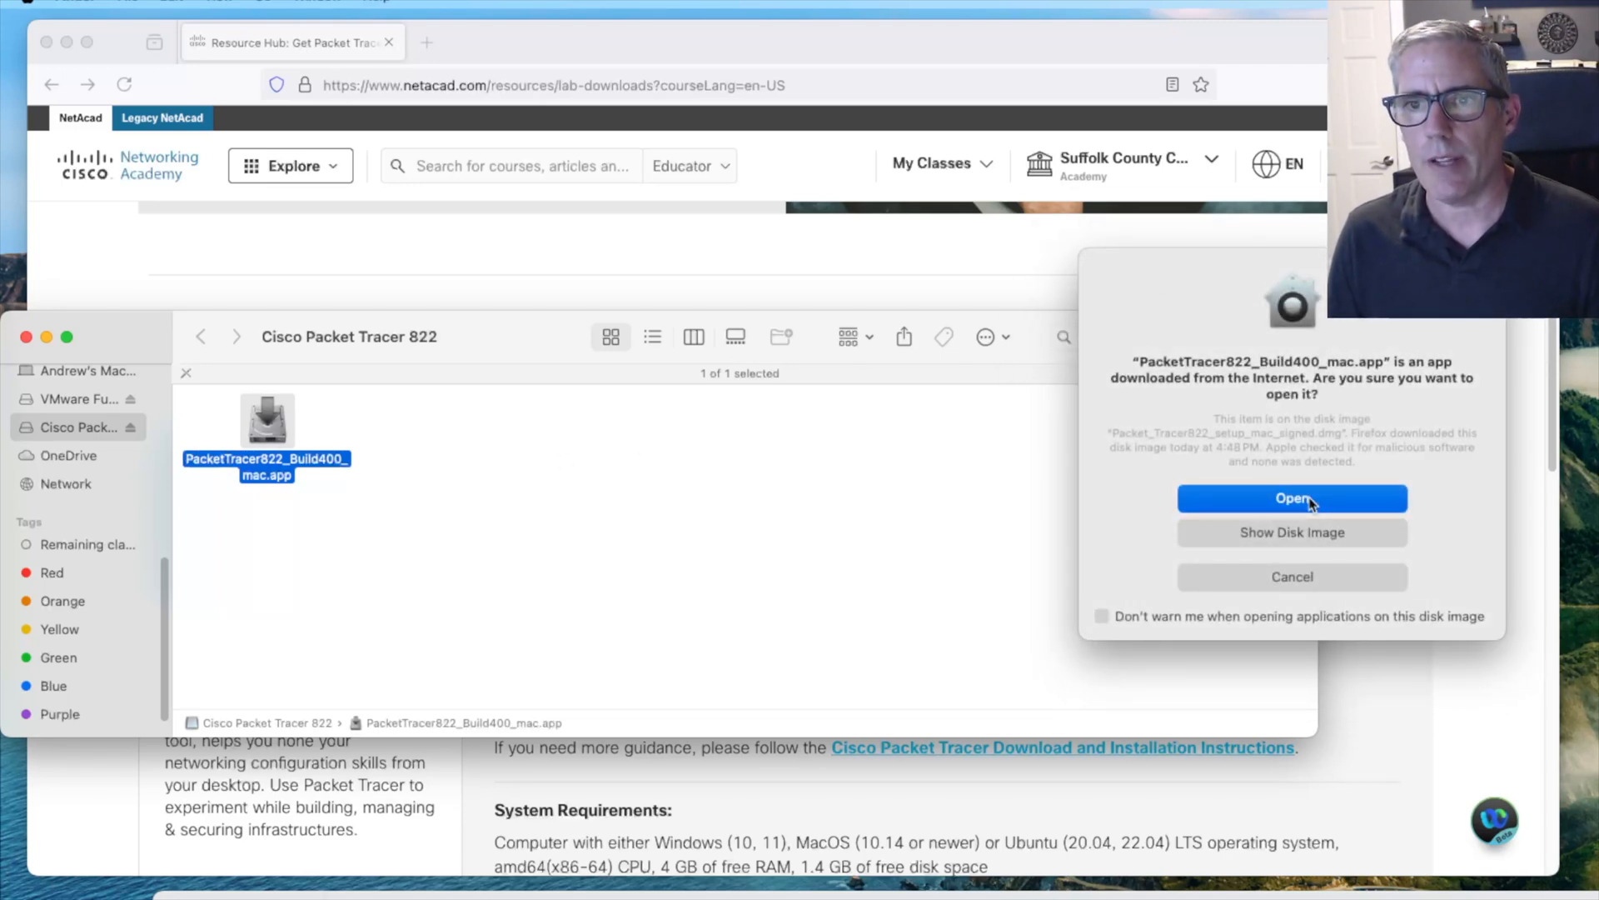
left_click(1291, 498)
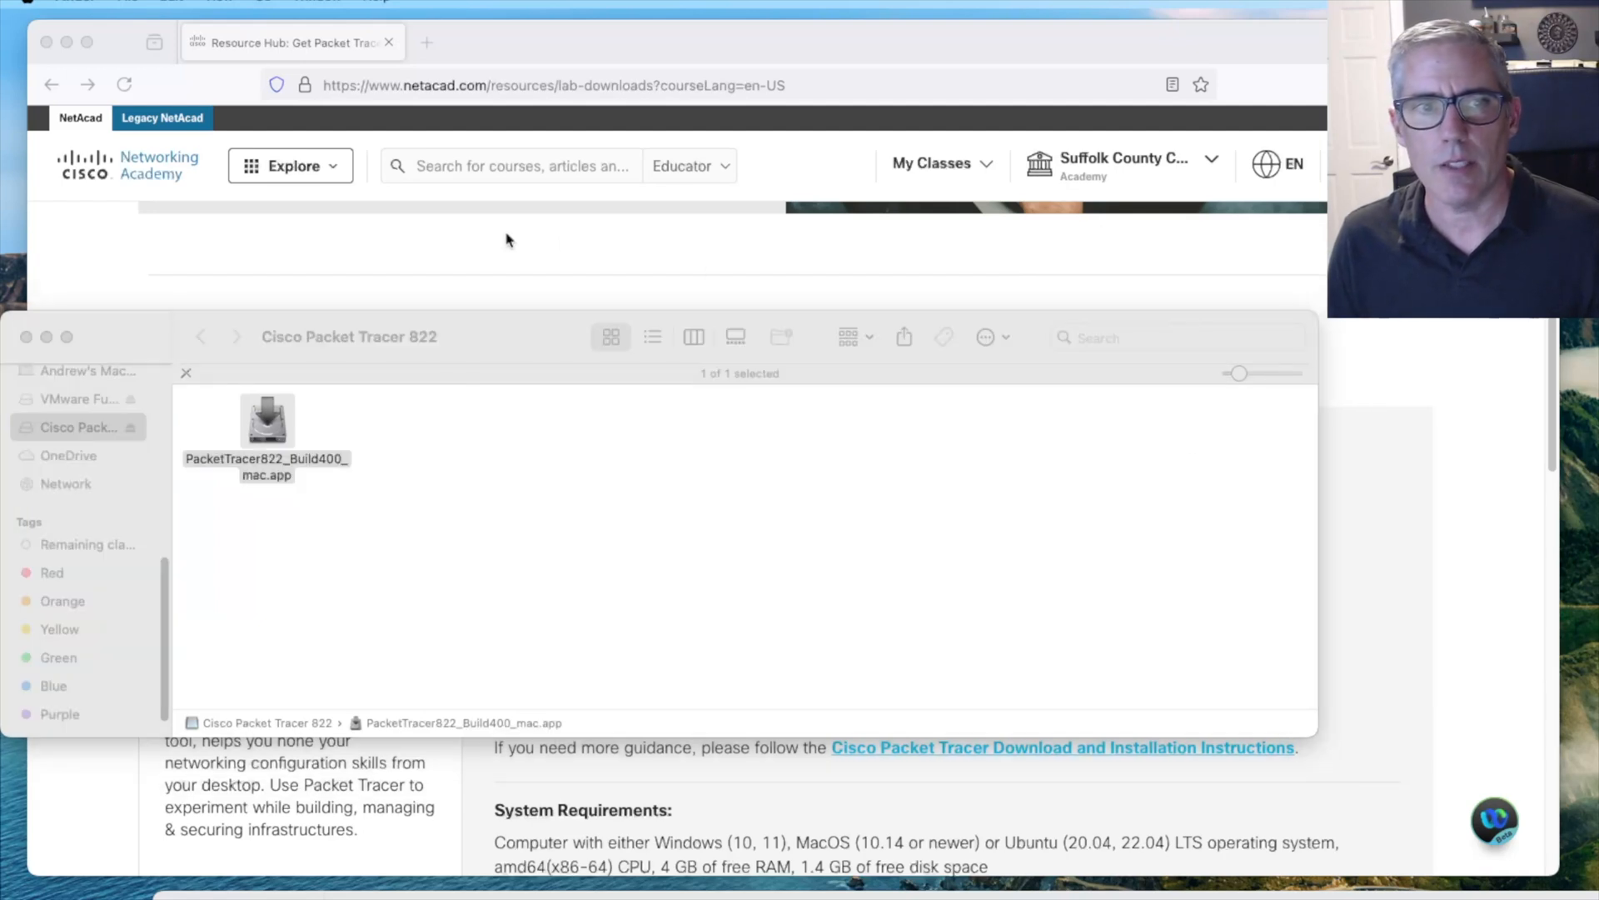
Step the Packet Tracer 8.2.2 setup wizard through Continue and Install, then finish with Done
double_click(267, 420)
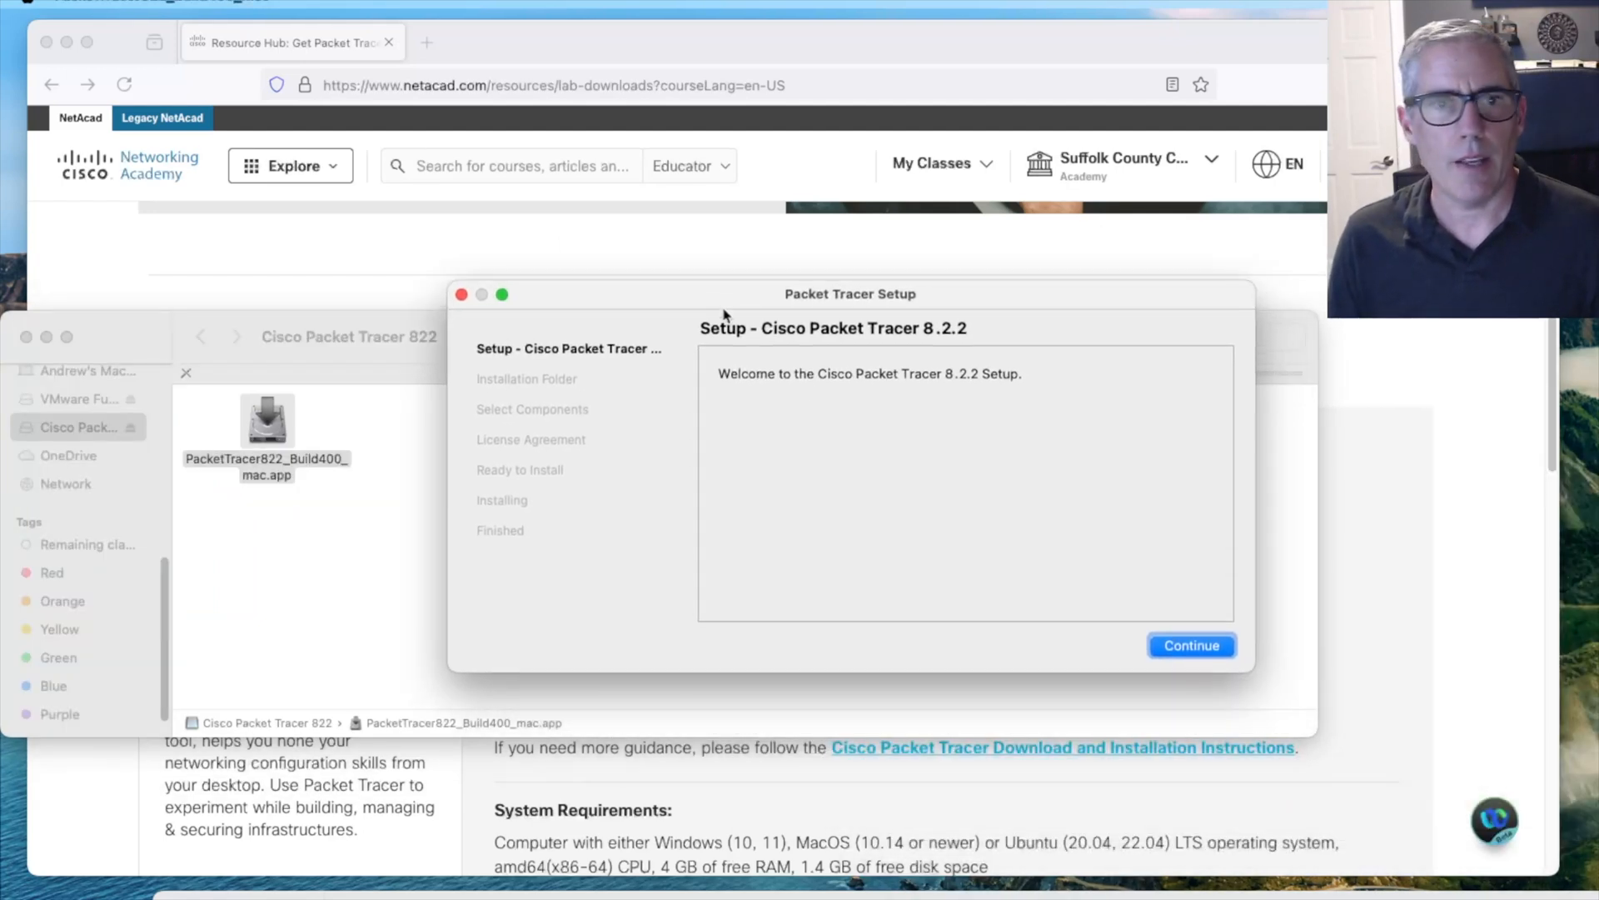
left_click(1191, 645)
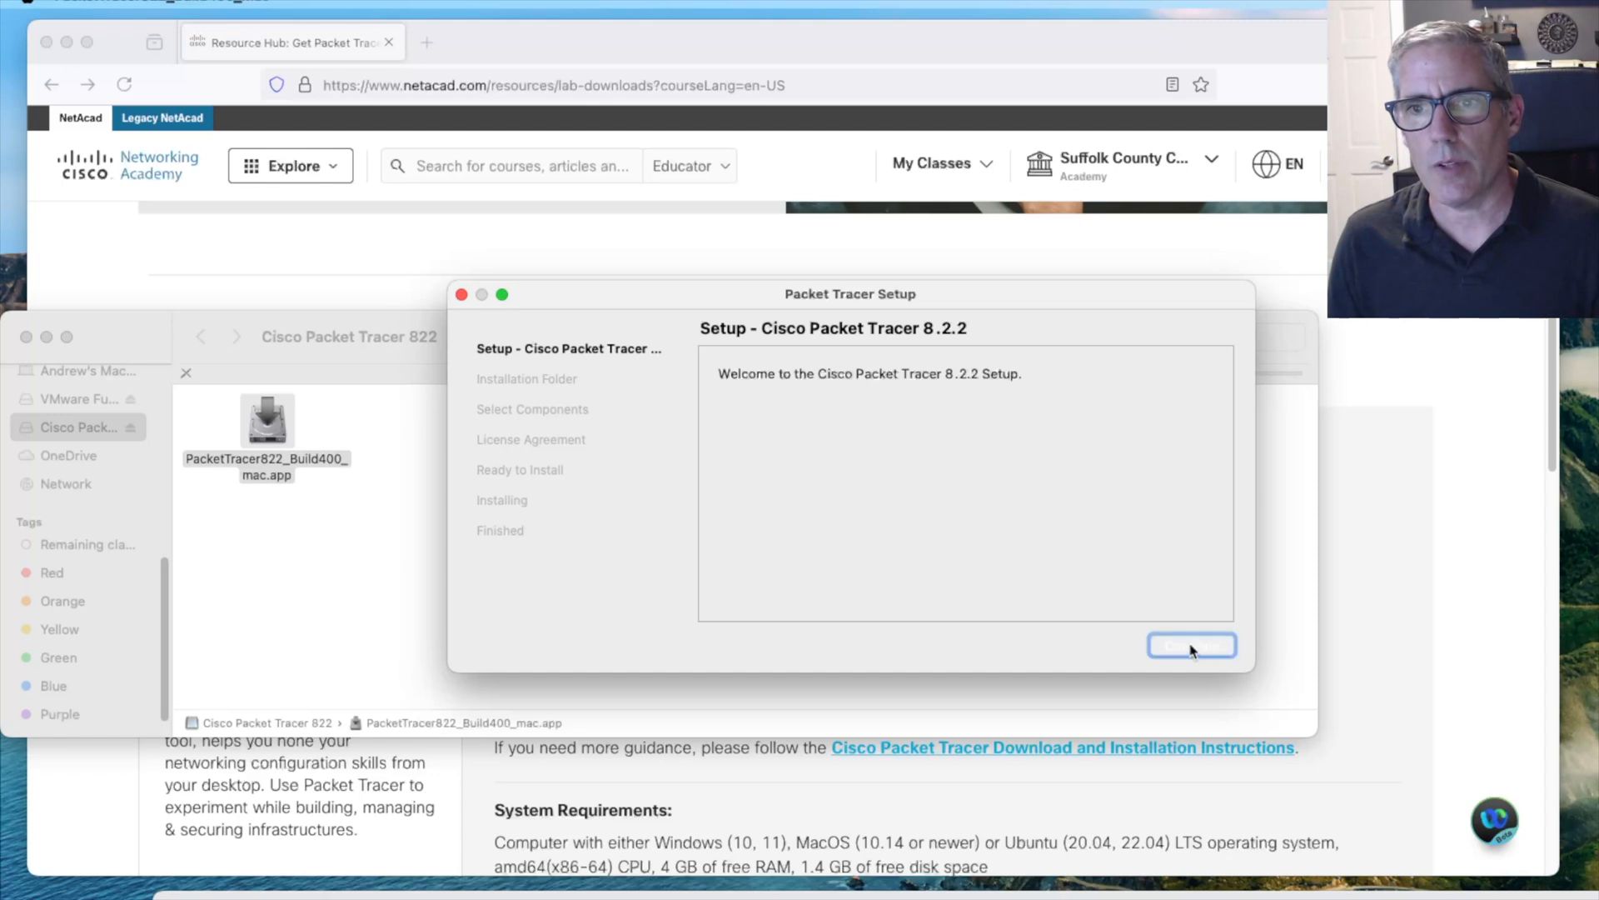
left_click(1192, 645)
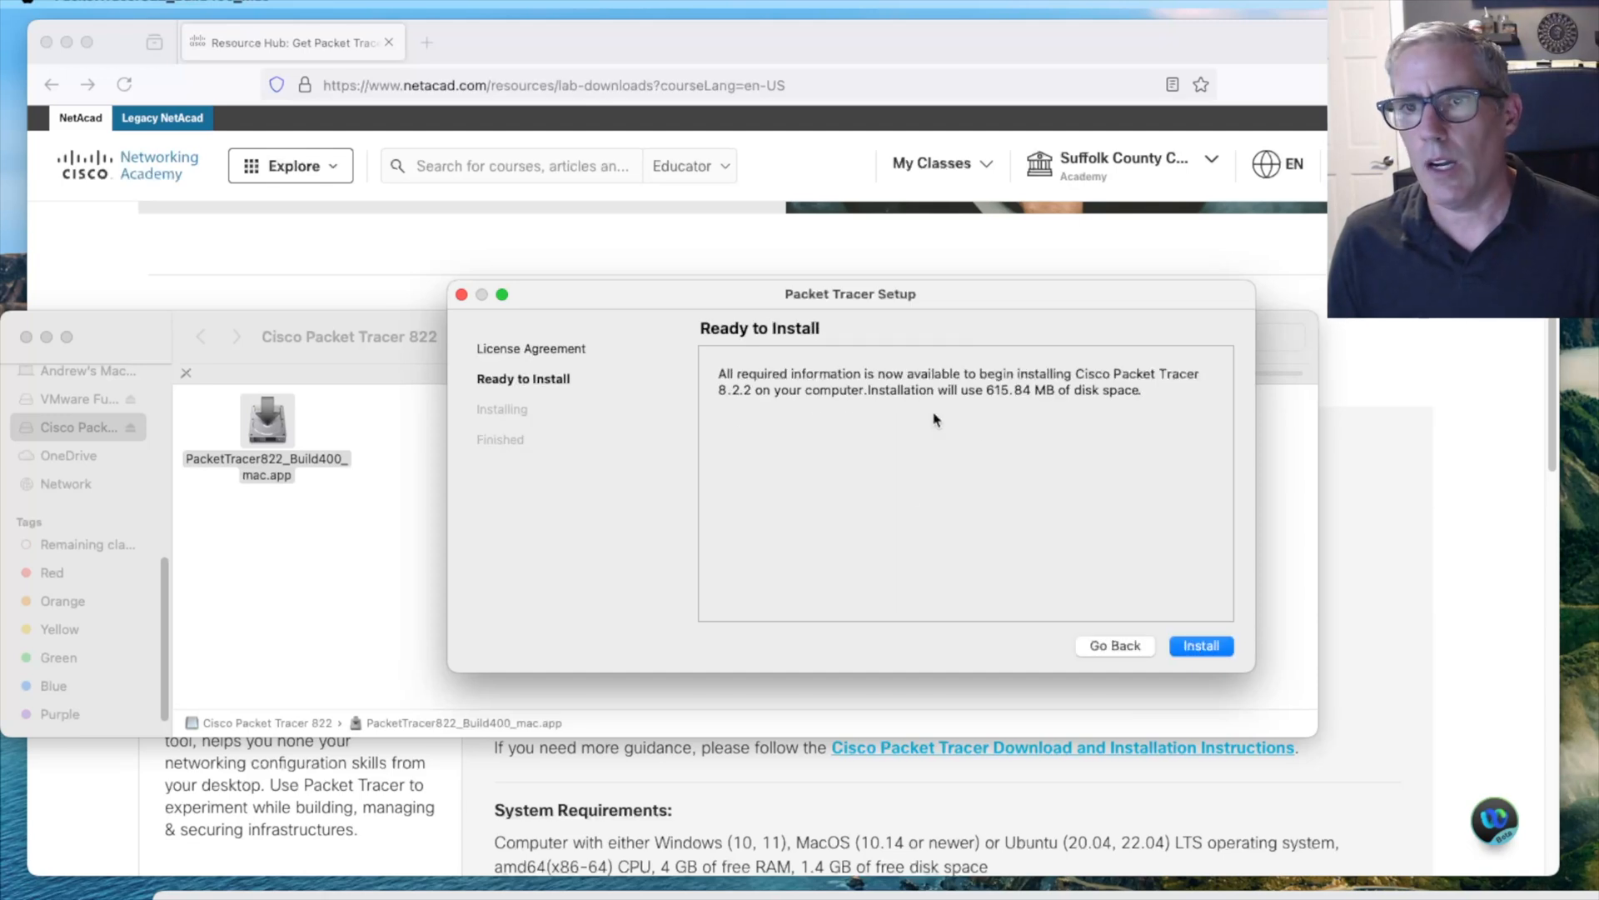
left_click(1200, 646)
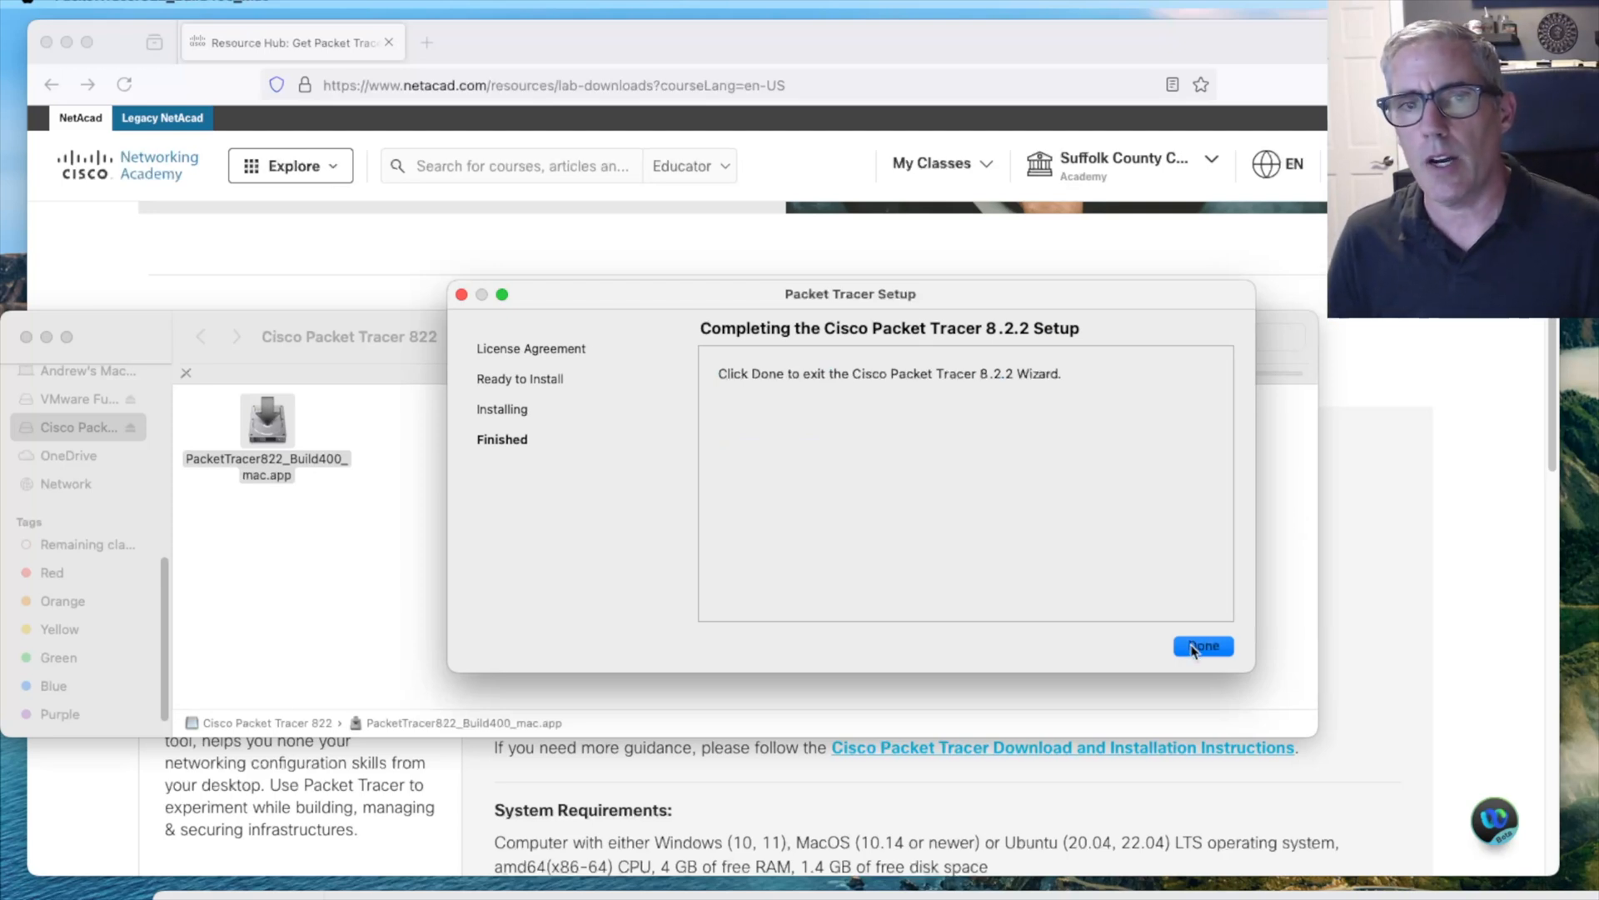
left_click(1203, 646)
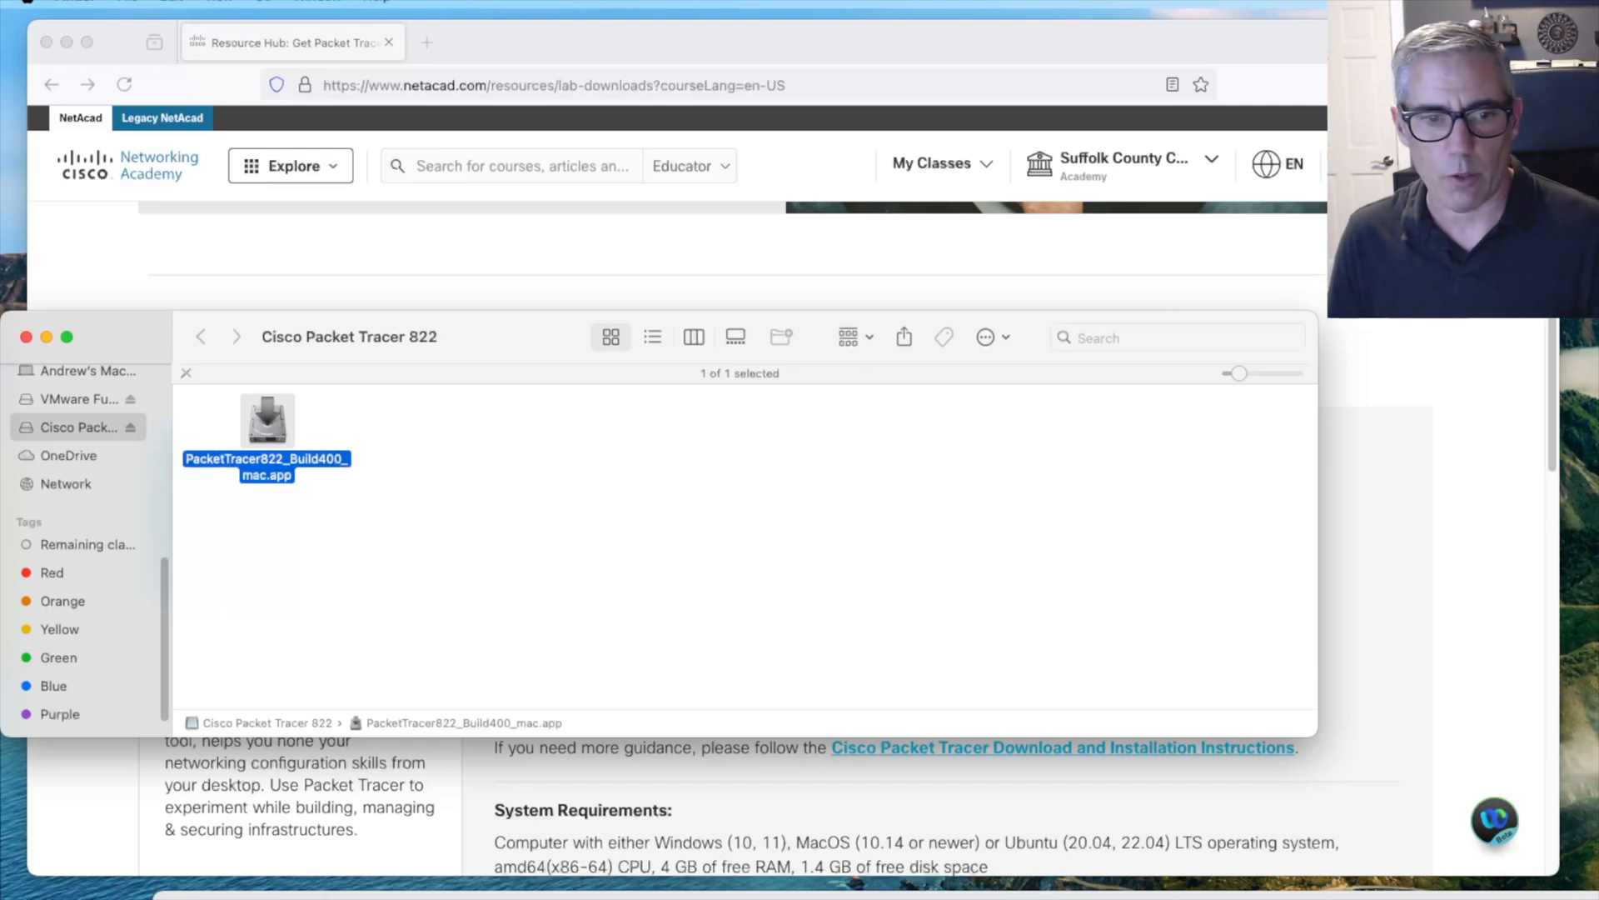
Launch Cisco Packet Tracer and sign in past the login window
double_click(267, 421)
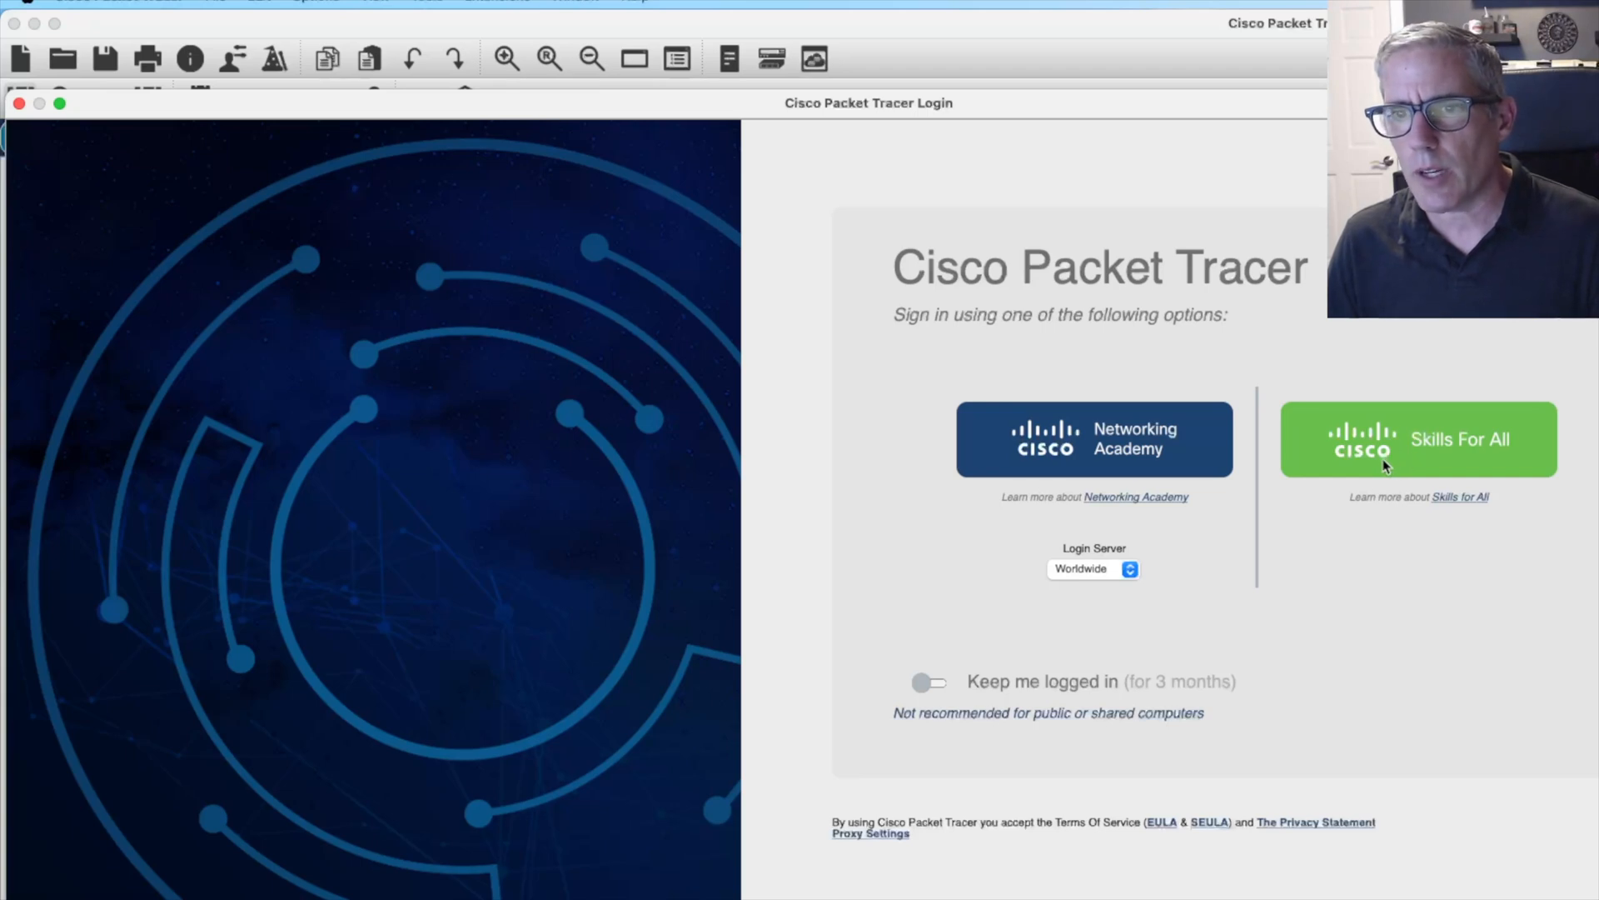
mouse_move(961, 716)
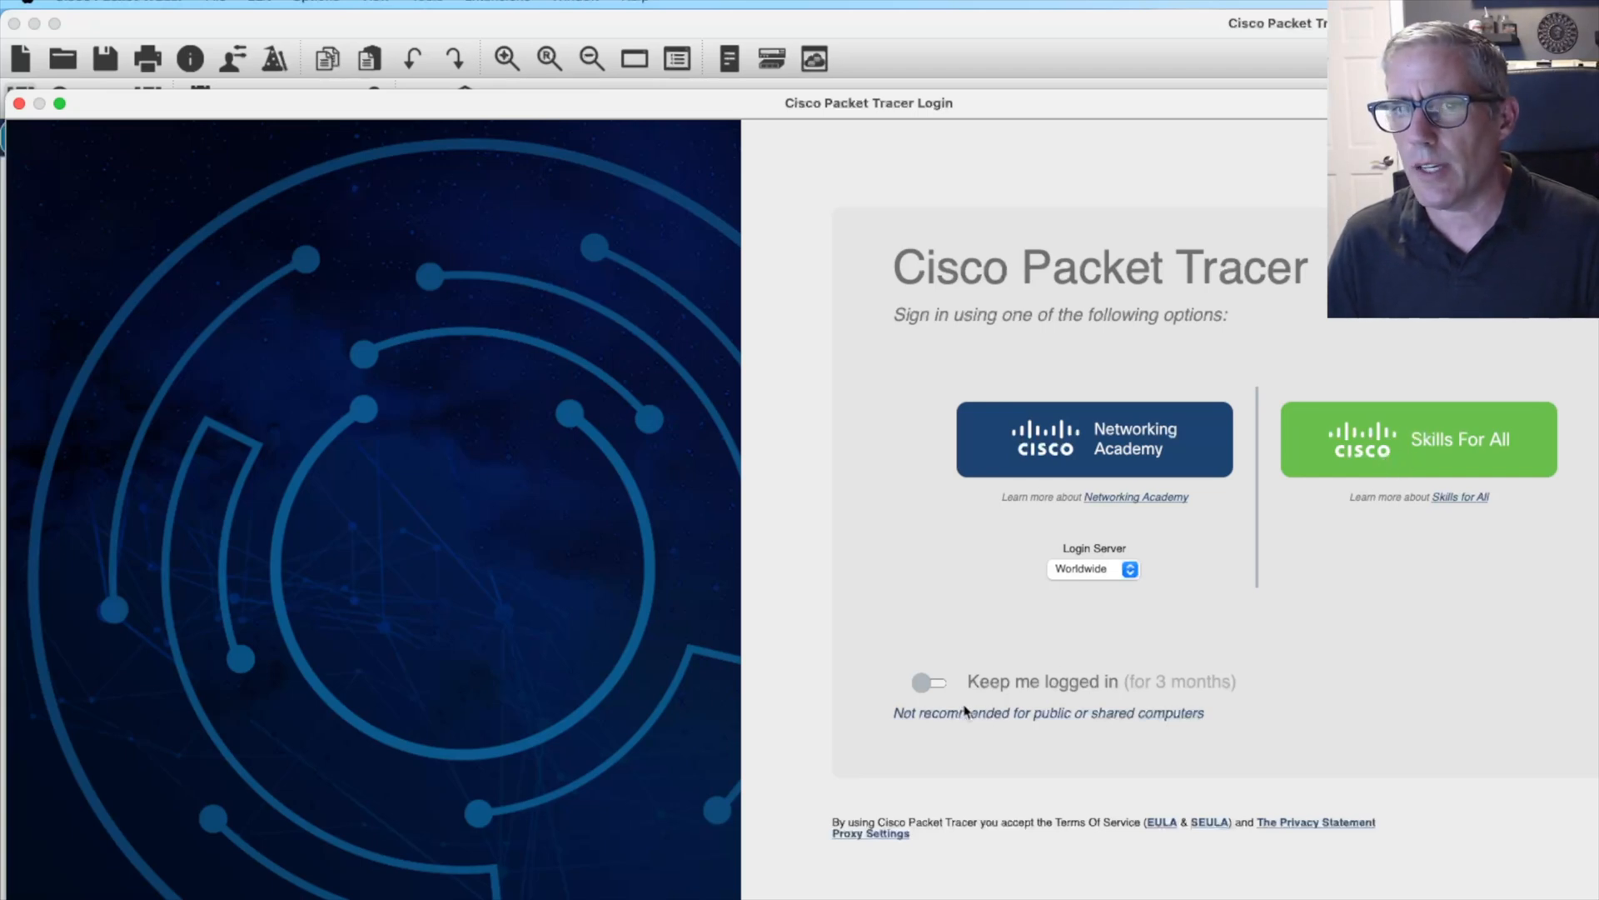
left_click(1428, 439)
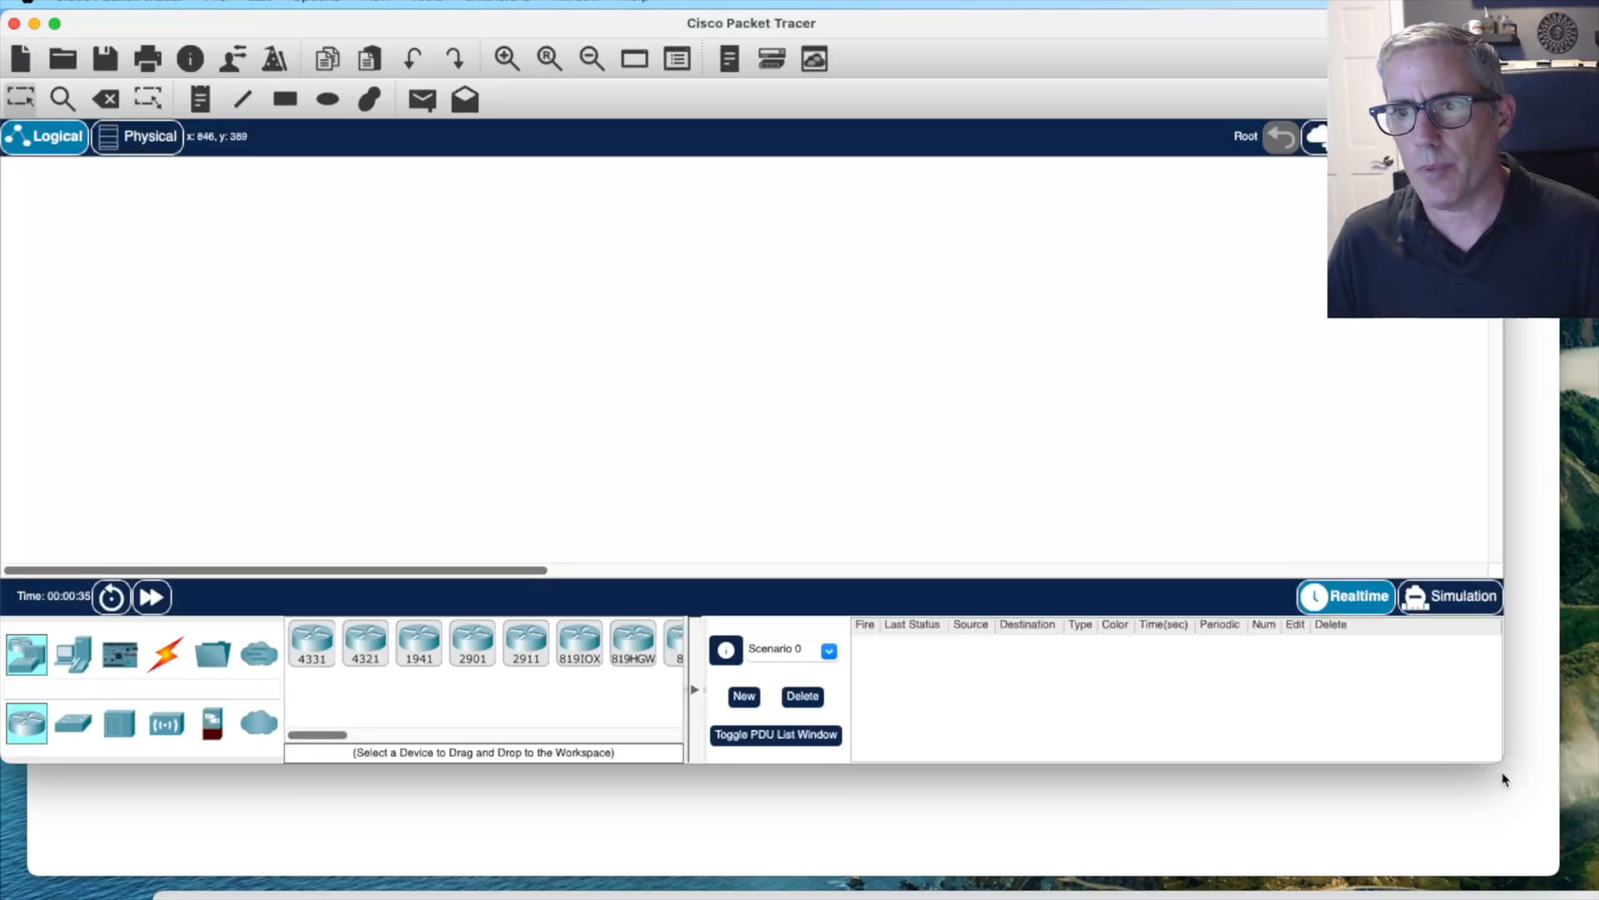
mouse_move(636, 271)
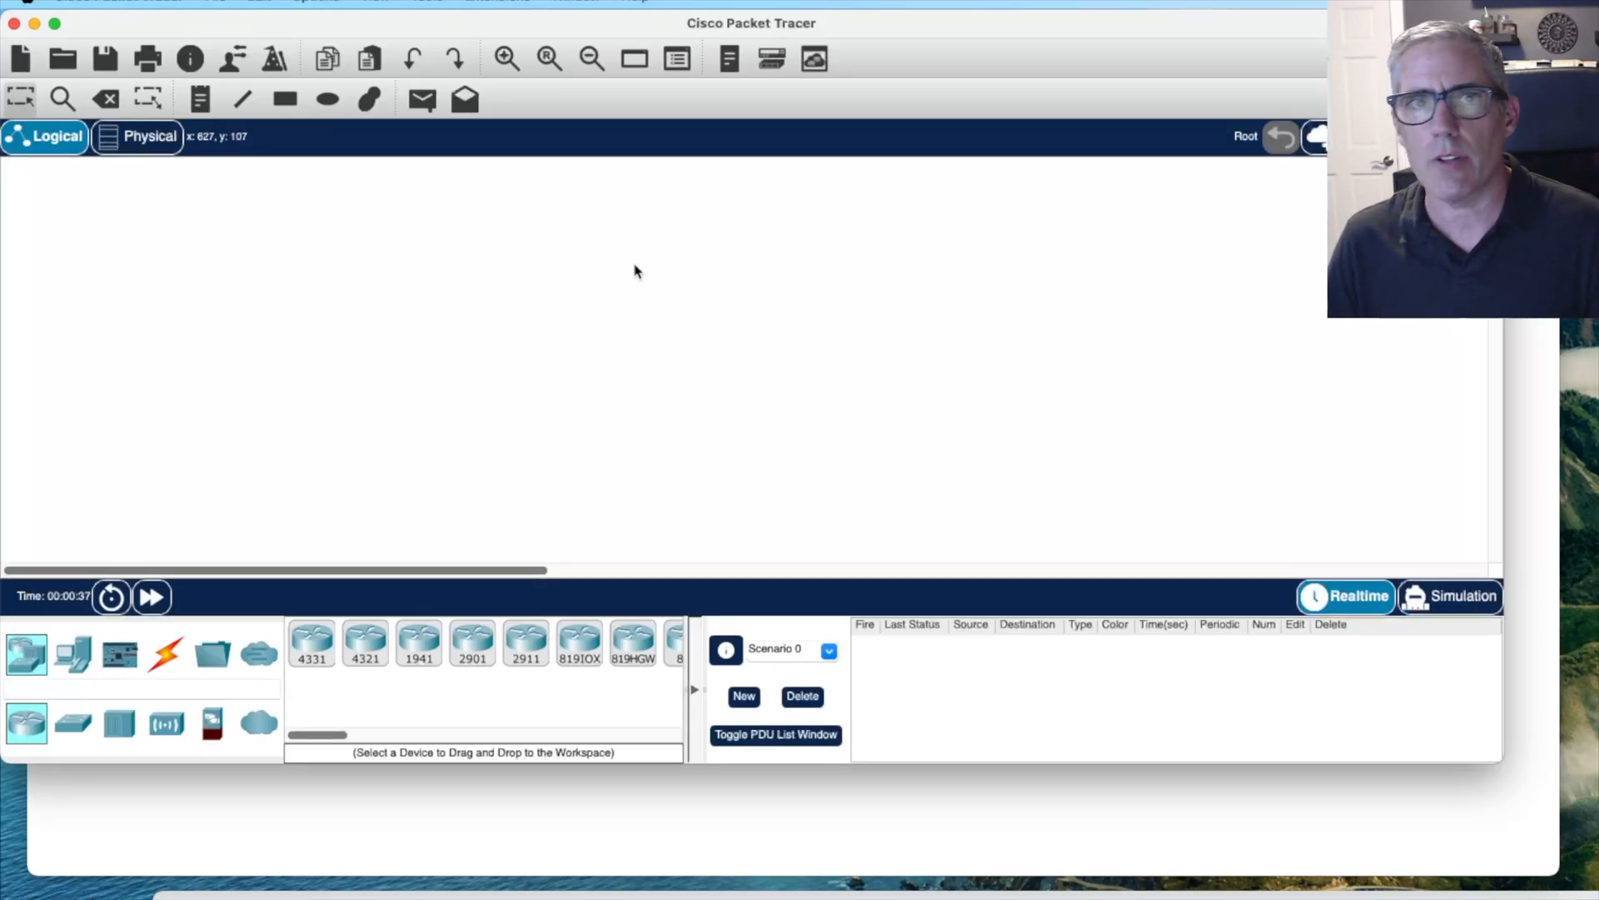
Select the End Devices category for placing PC0 and PC1
left_click(65, 655)
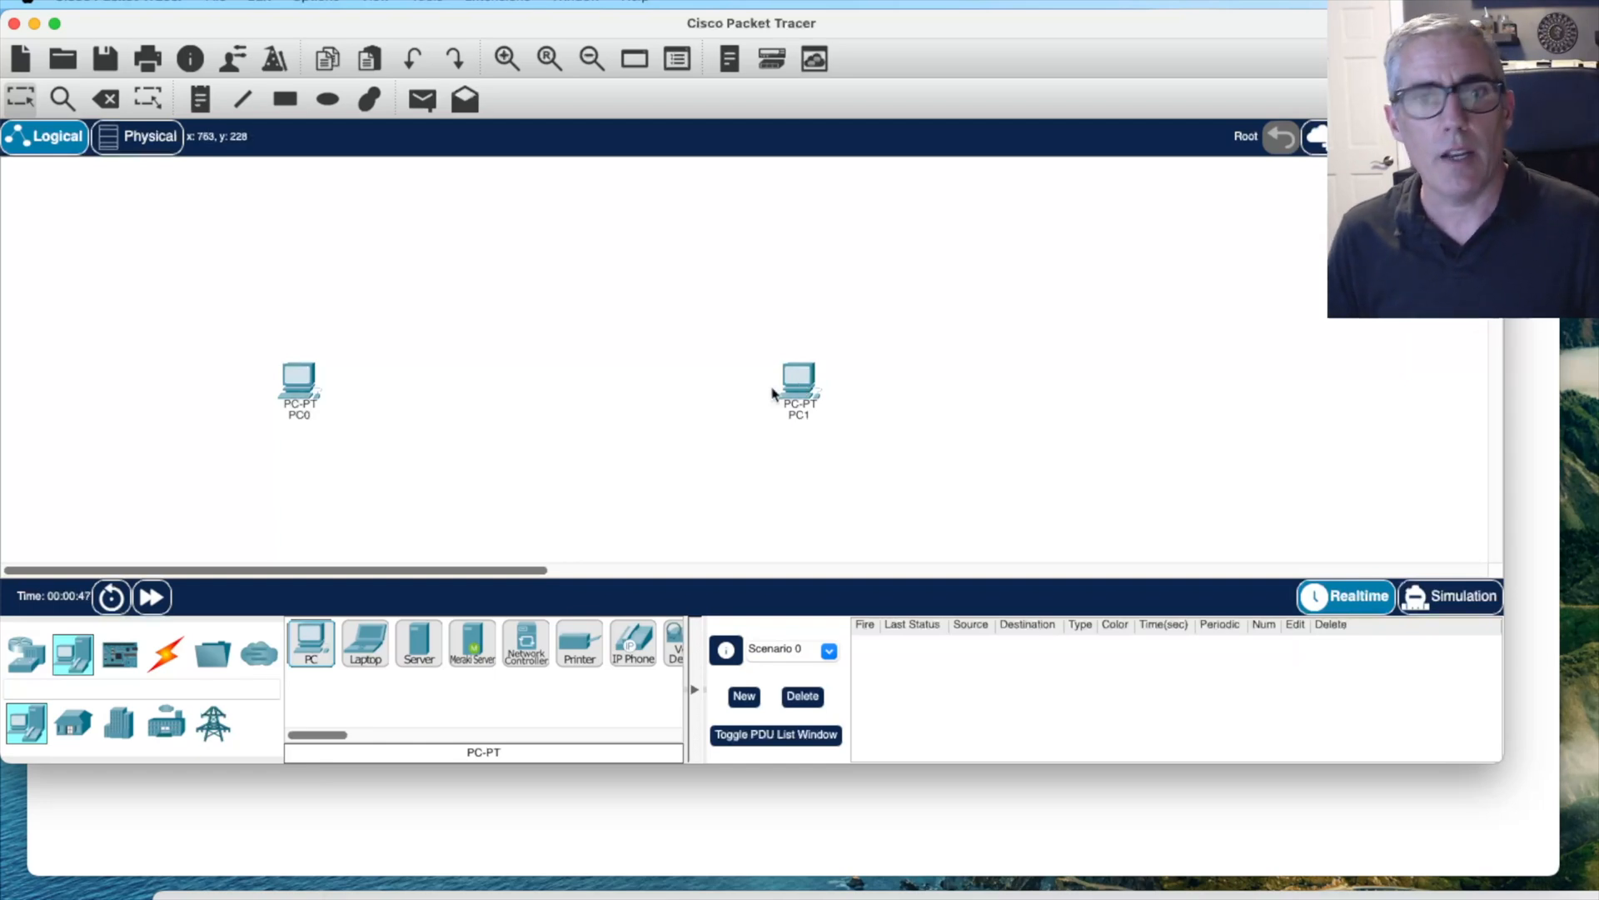
mouse_move(824, 461)
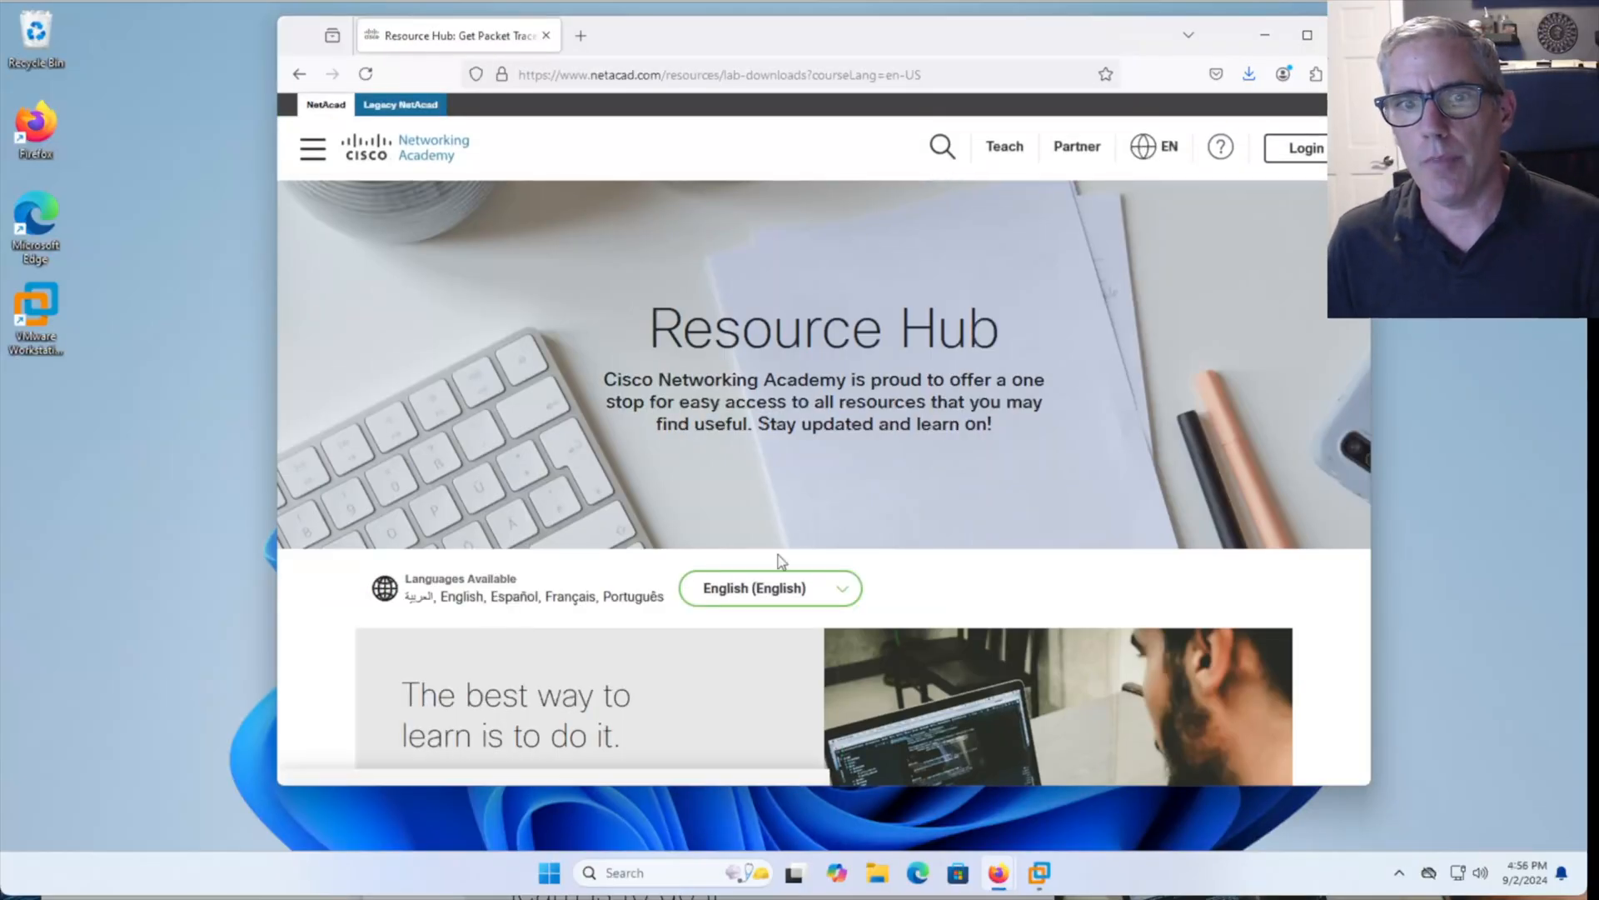
Scroll to the Learning Resources links, including Packet Tracer 8.2.2 Windows 64bit
scroll("down", 3)
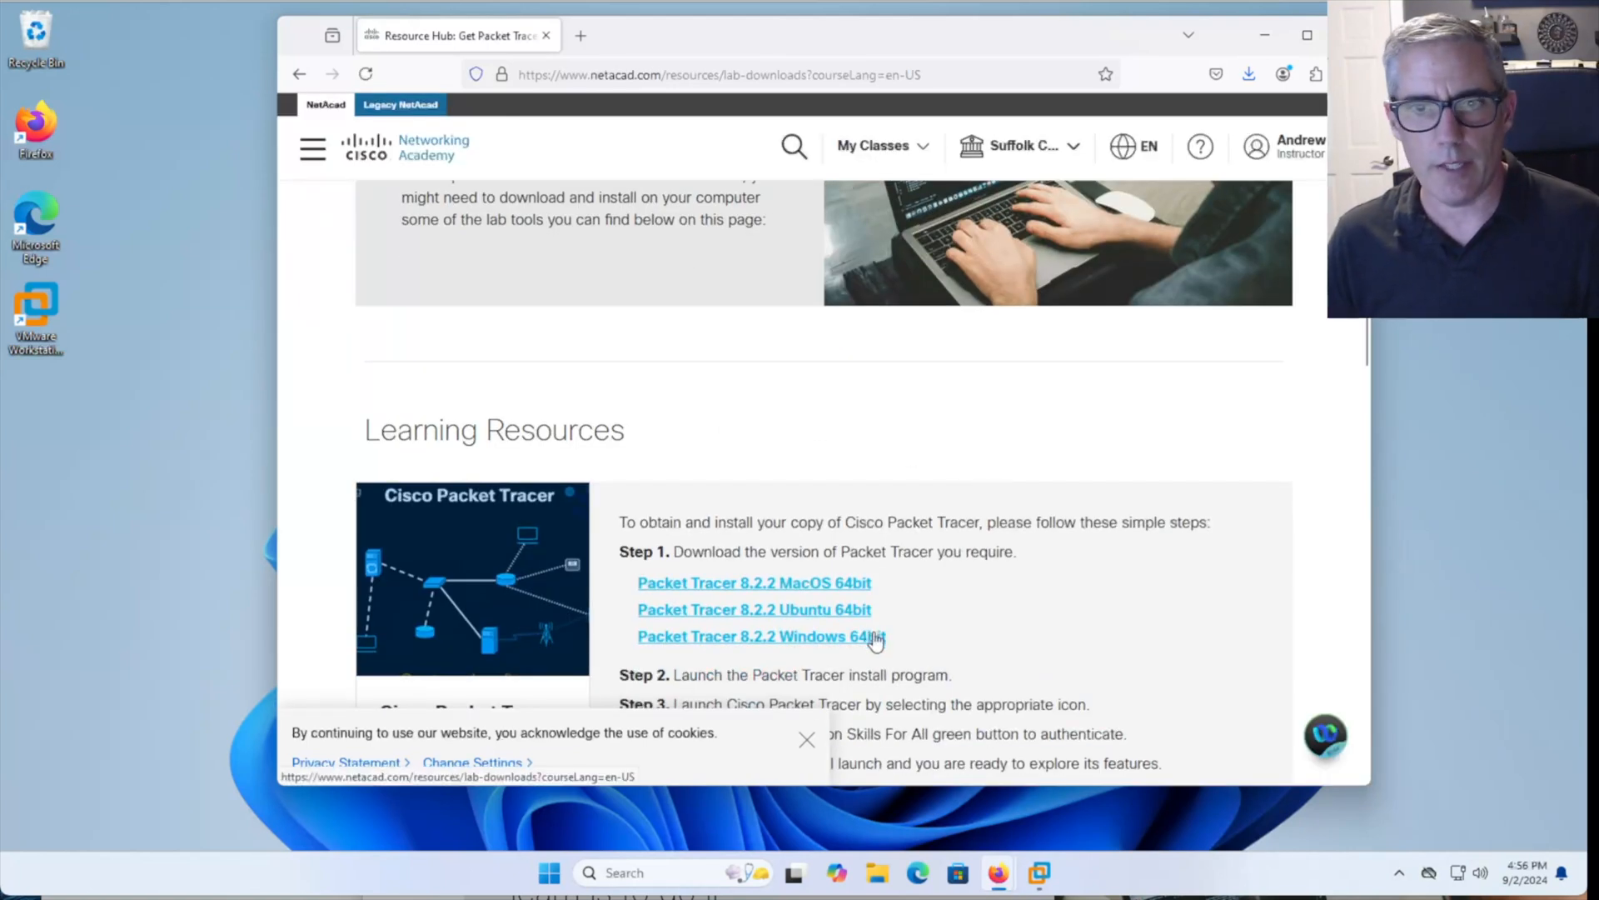
mouse_move(806, 643)
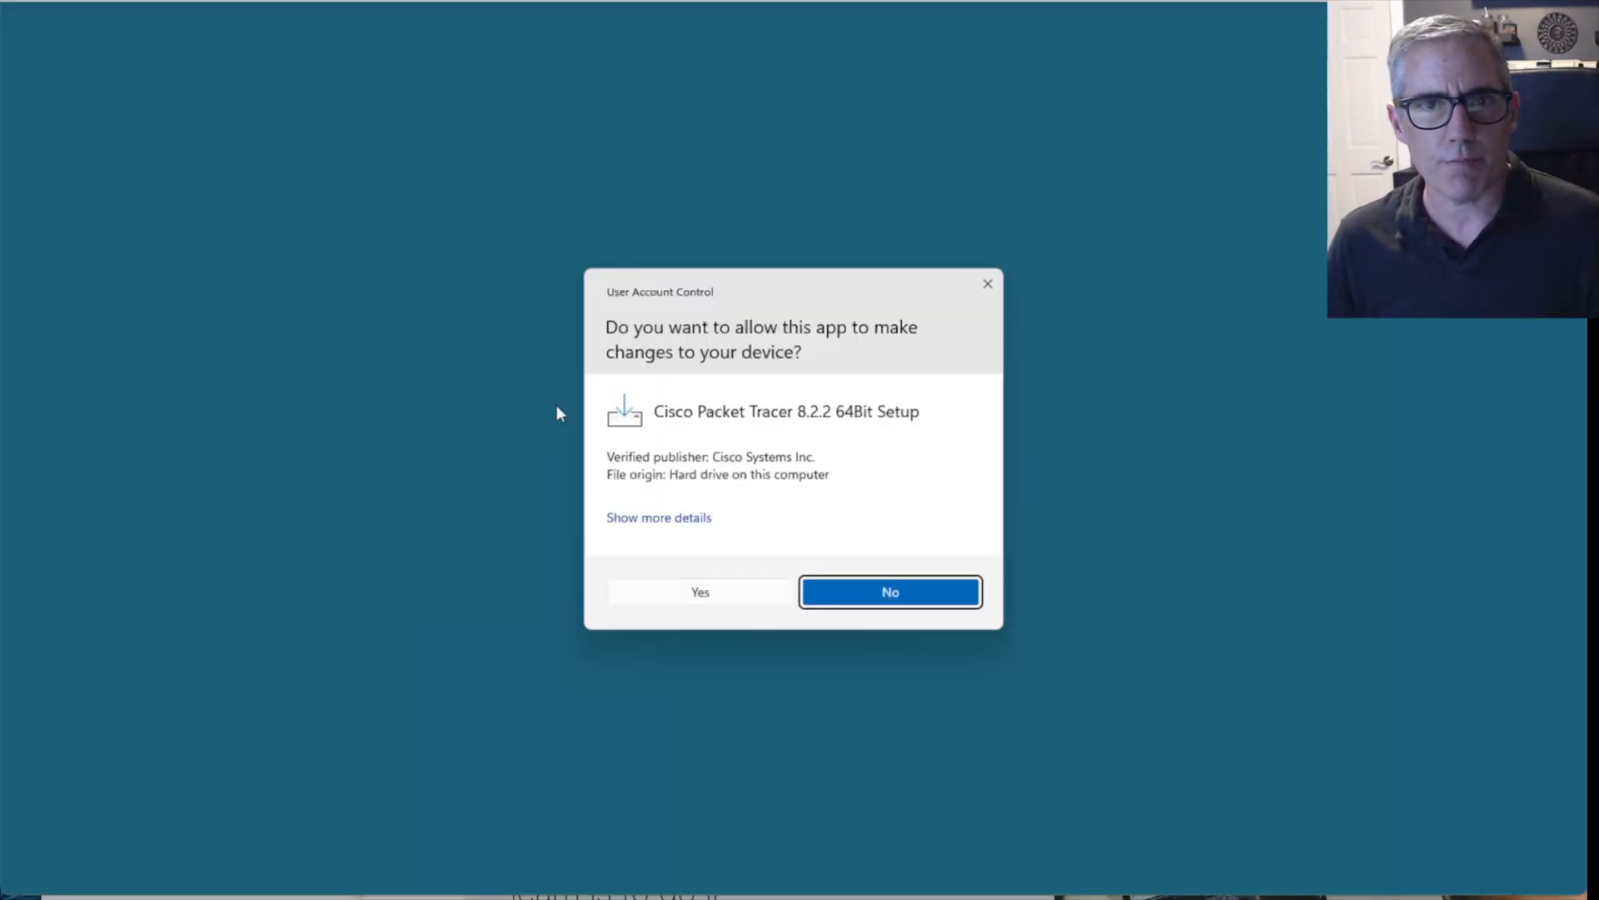
Approve UAC, accept the license, keep the desktop shortcut, install, and launch Packet Tracer
left_click(890, 592)
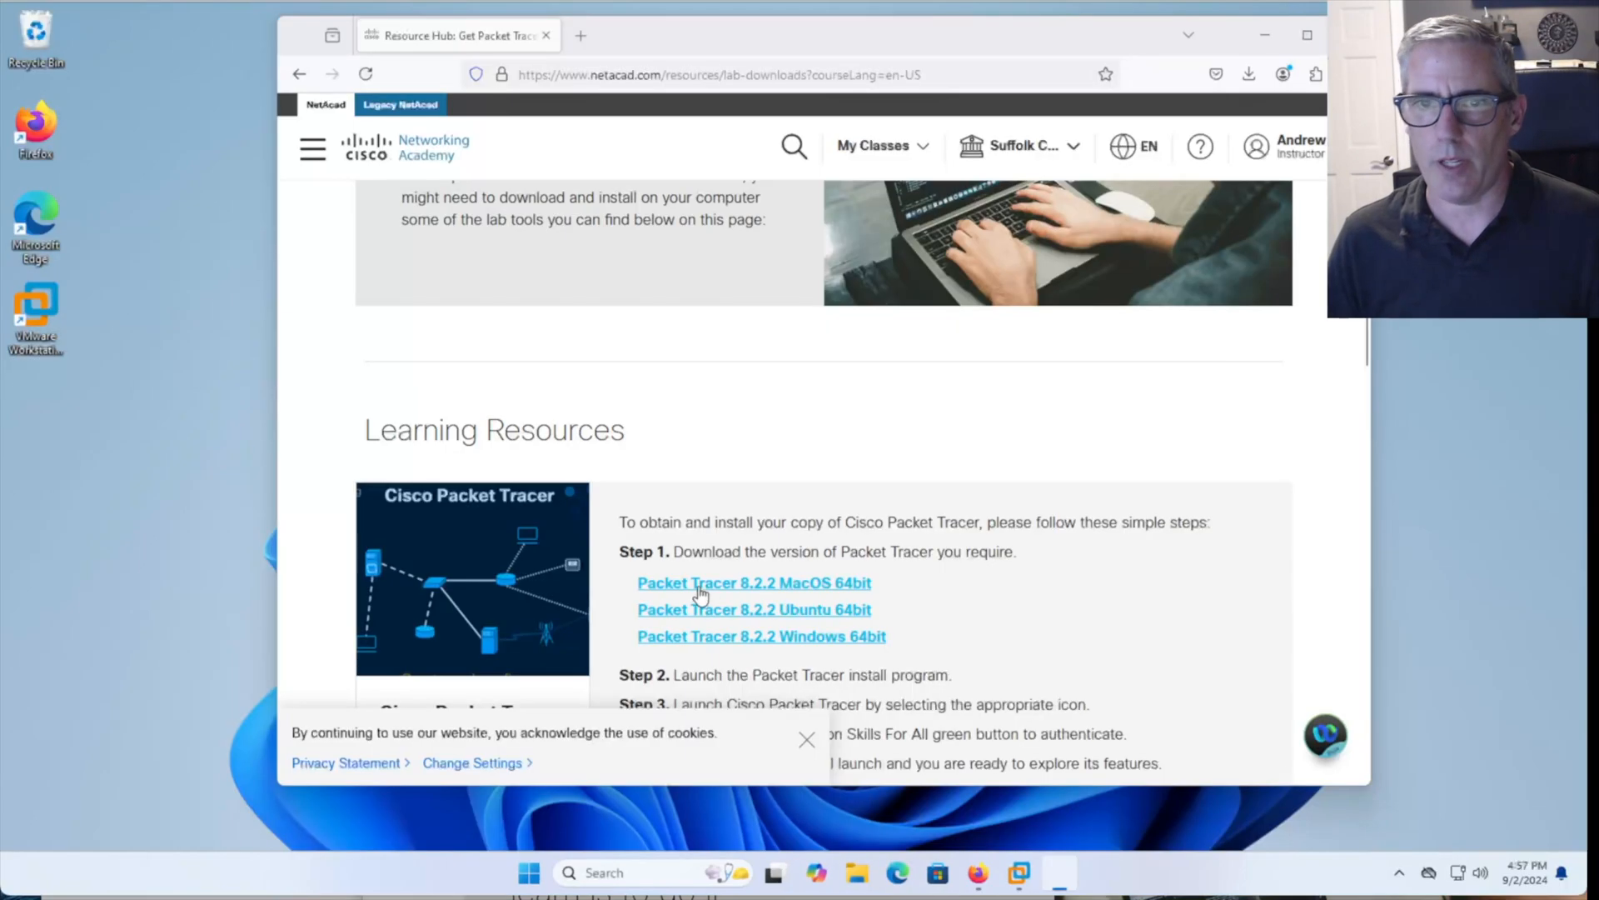
left_click(754, 583)
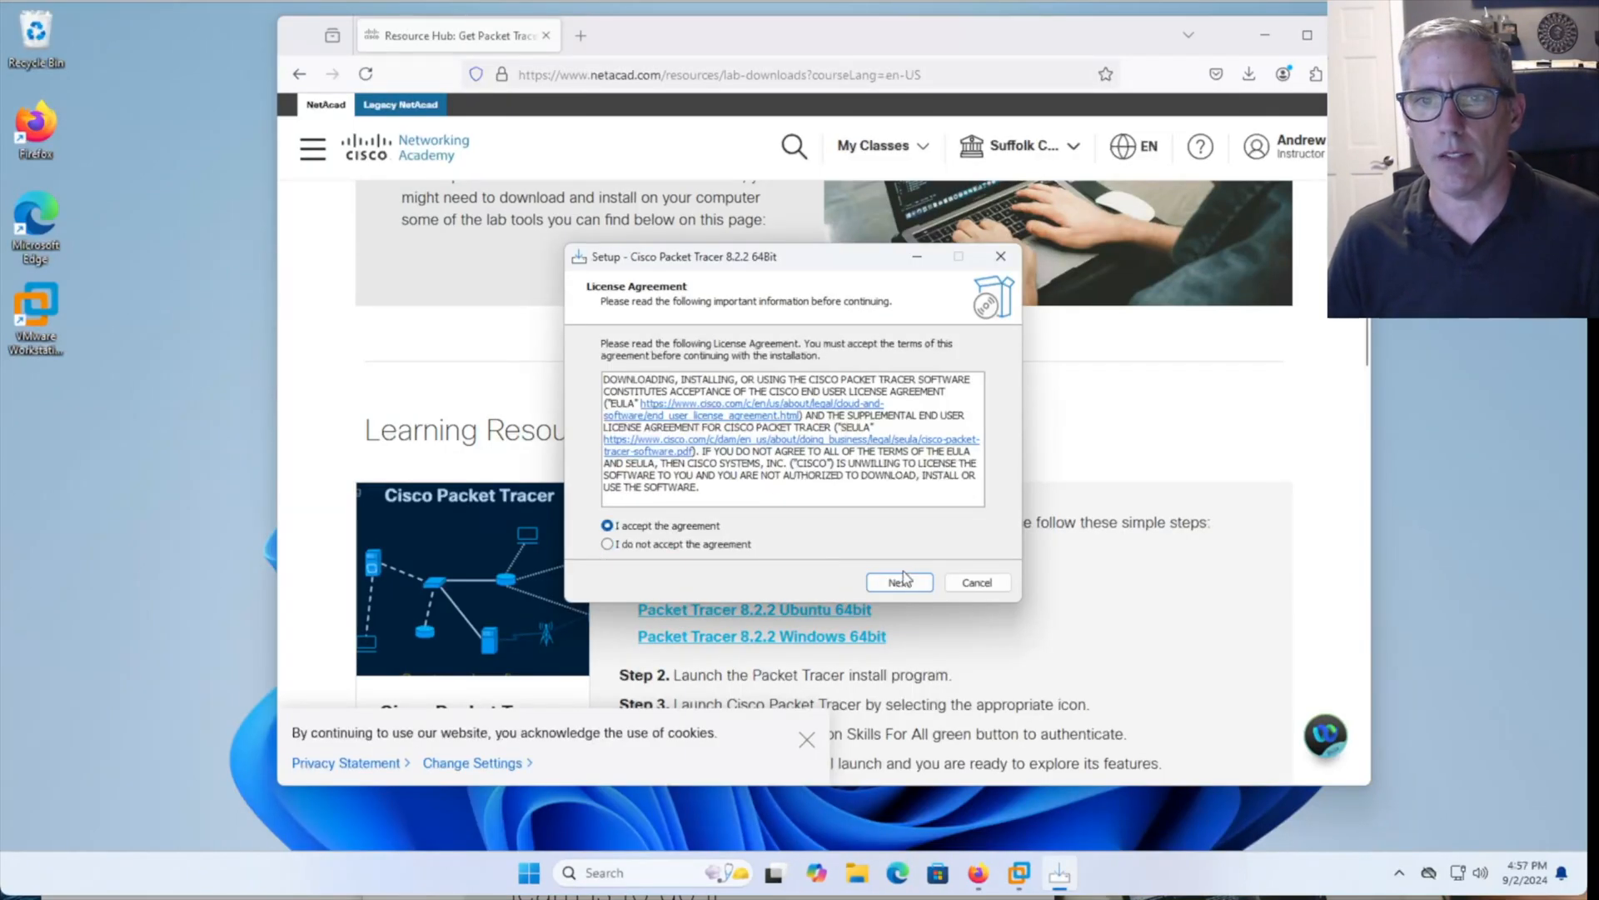
left_click(900, 582)
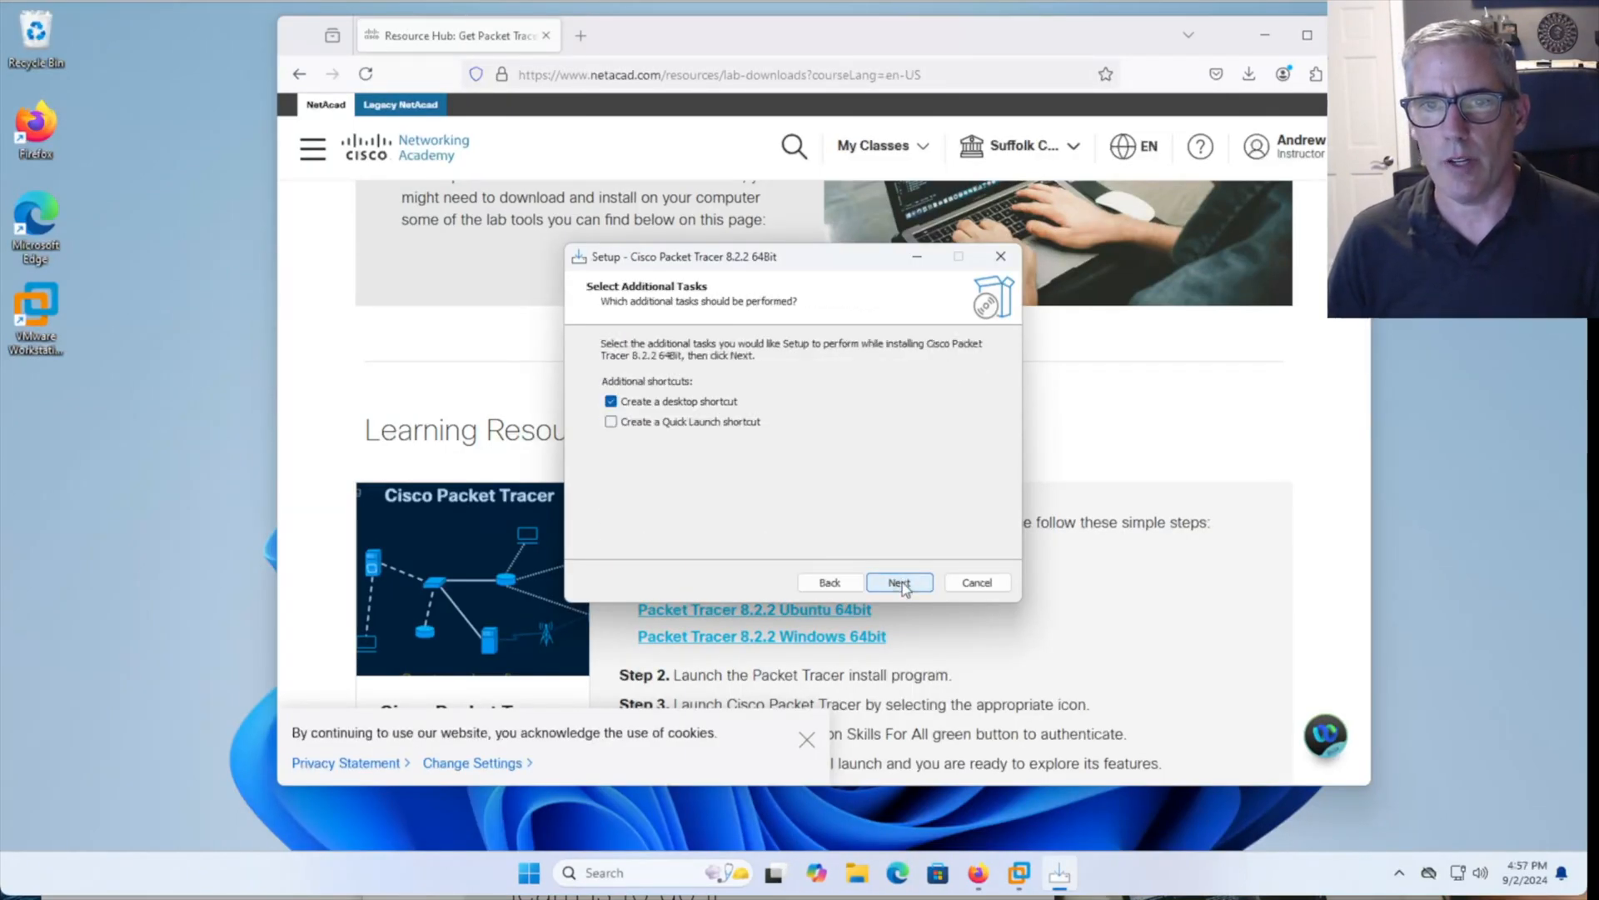
left_click(900, 583)
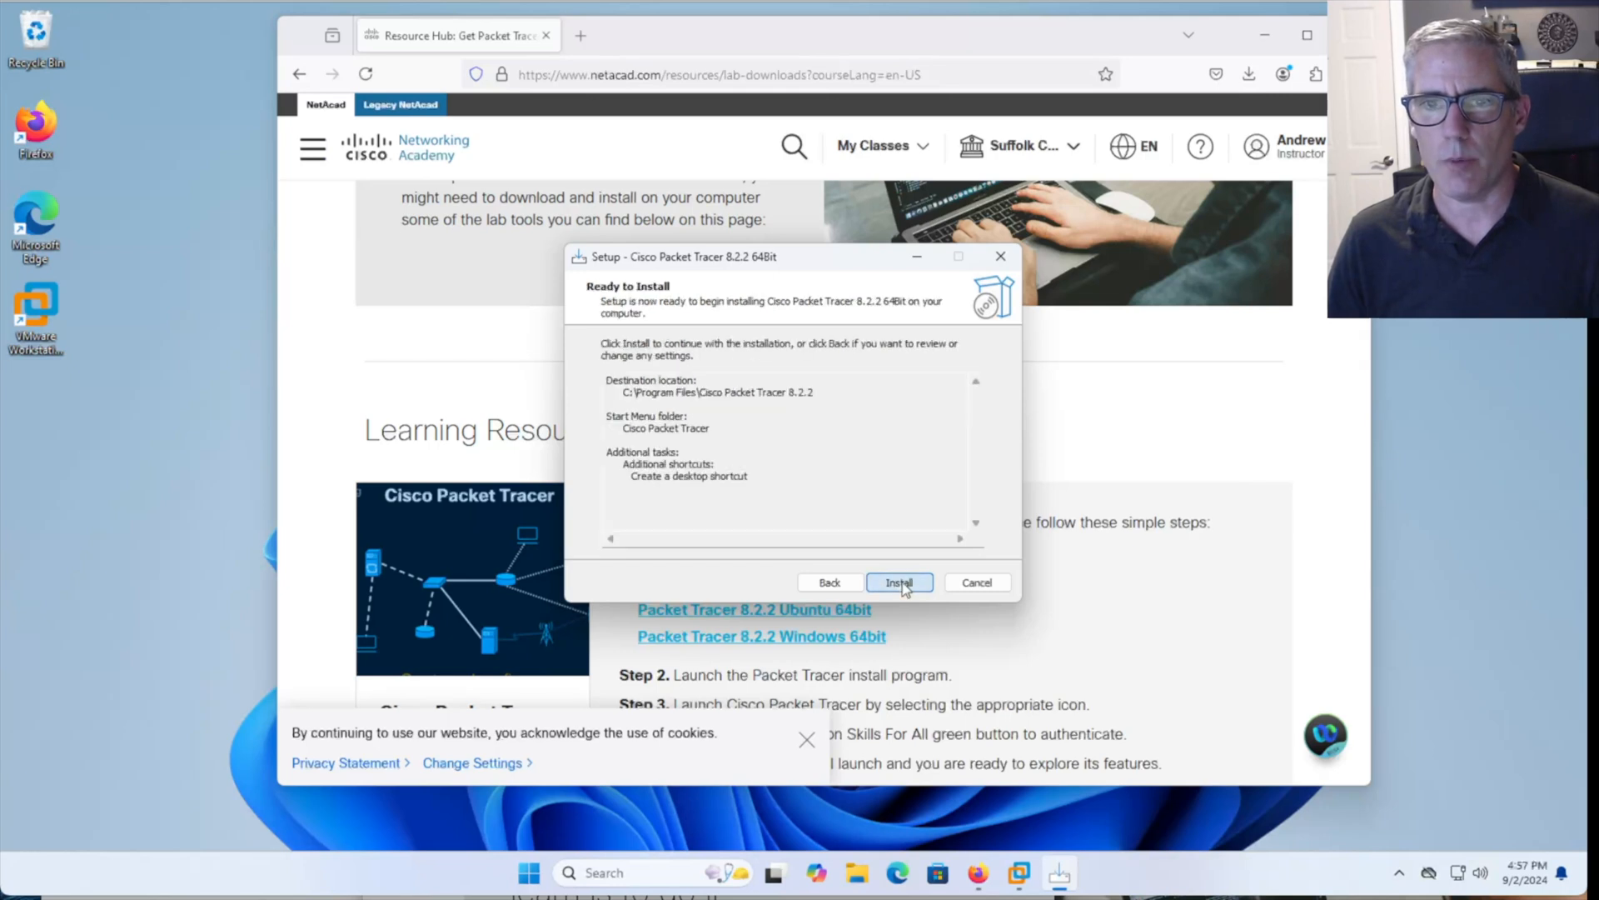
left_click(900, 582)
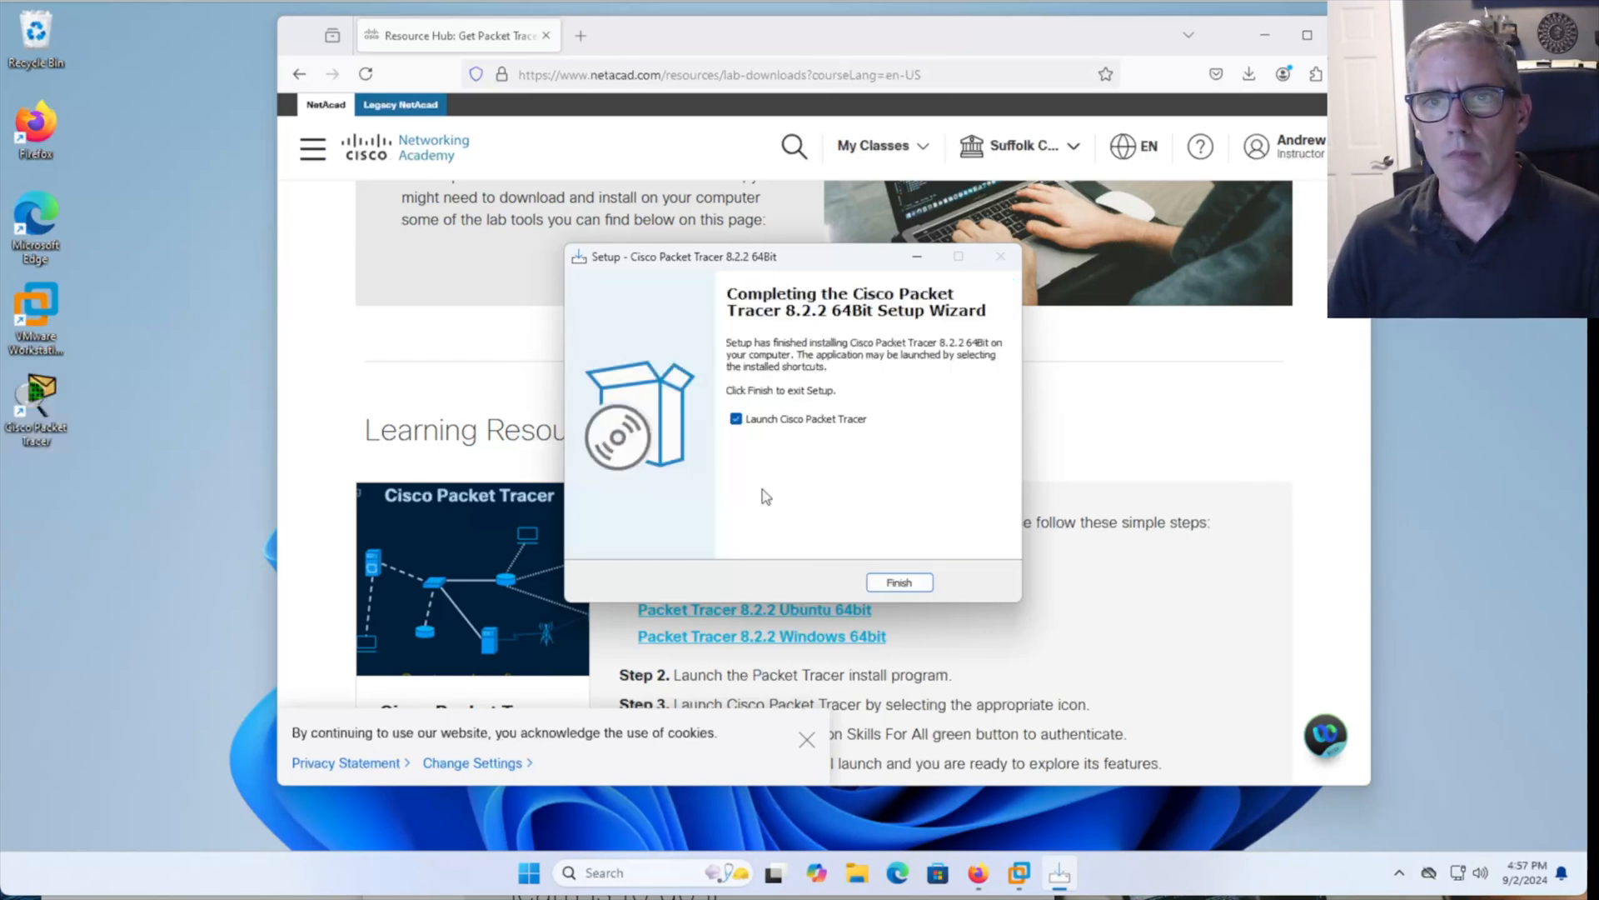
left_click(735, 419)
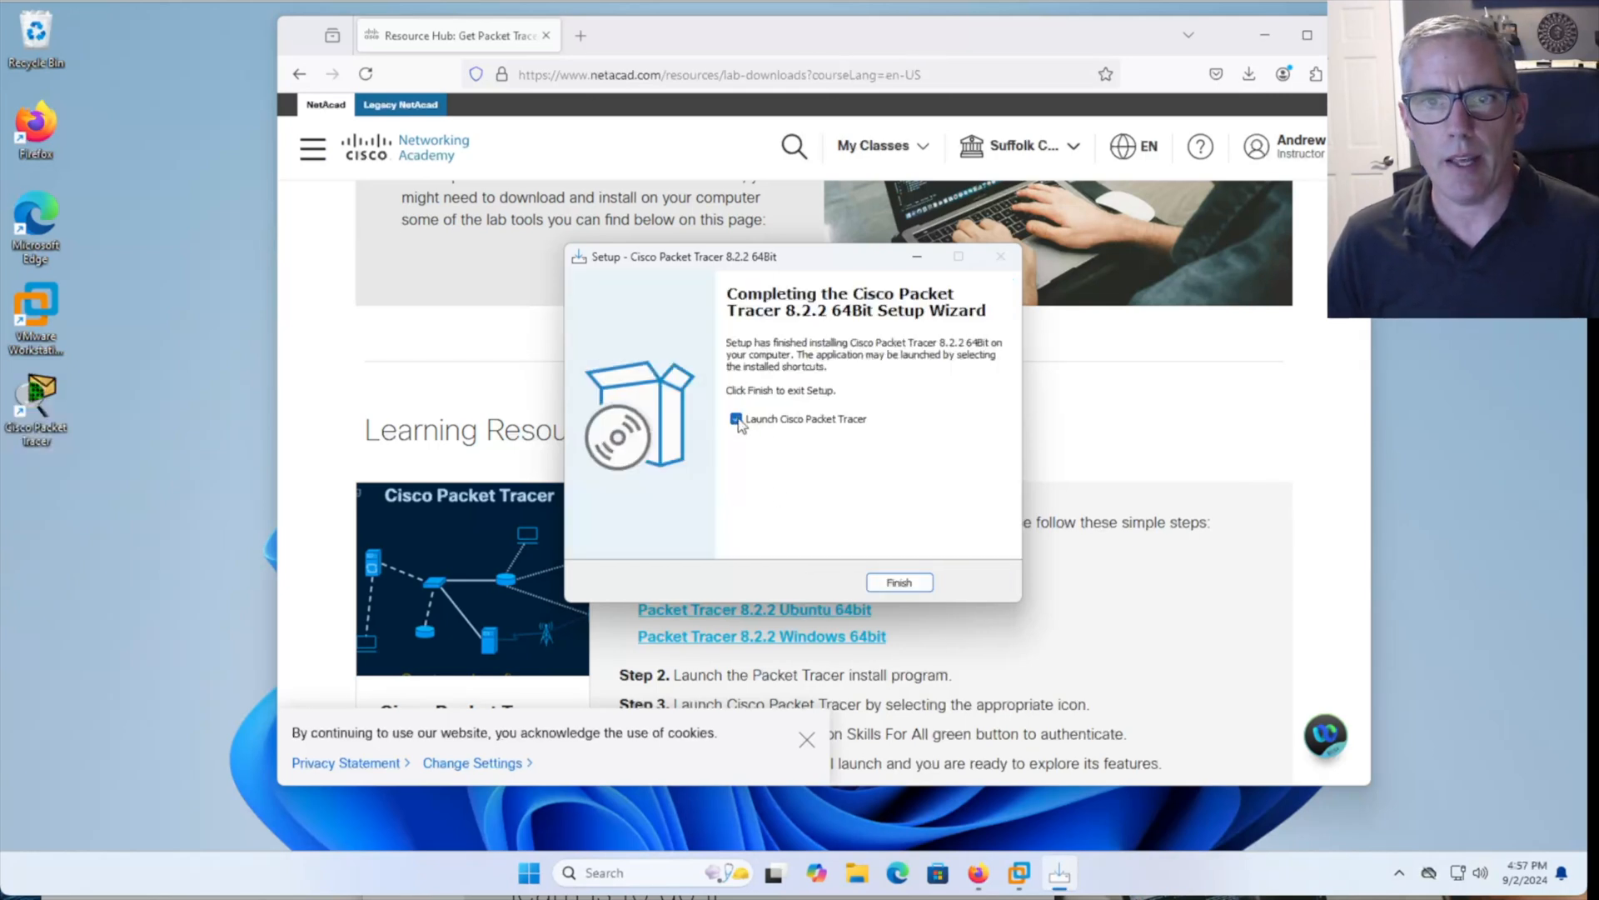
left_click(900, 582)
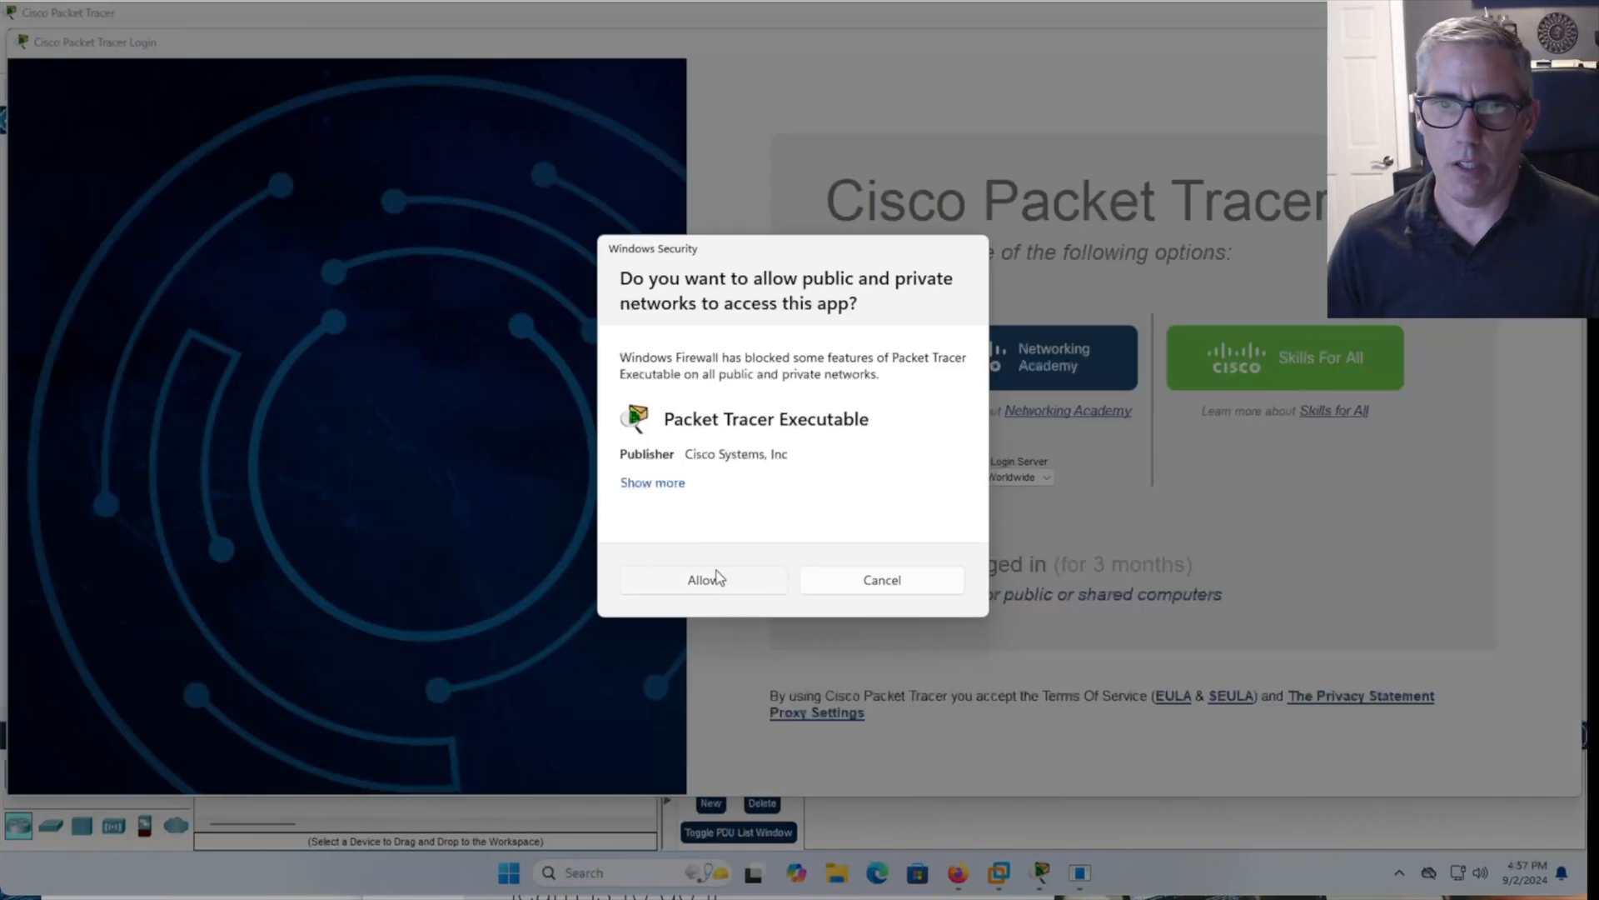
Allow Packet Tracer through the Windows firewall on public and private networks
left_click(703, 580)
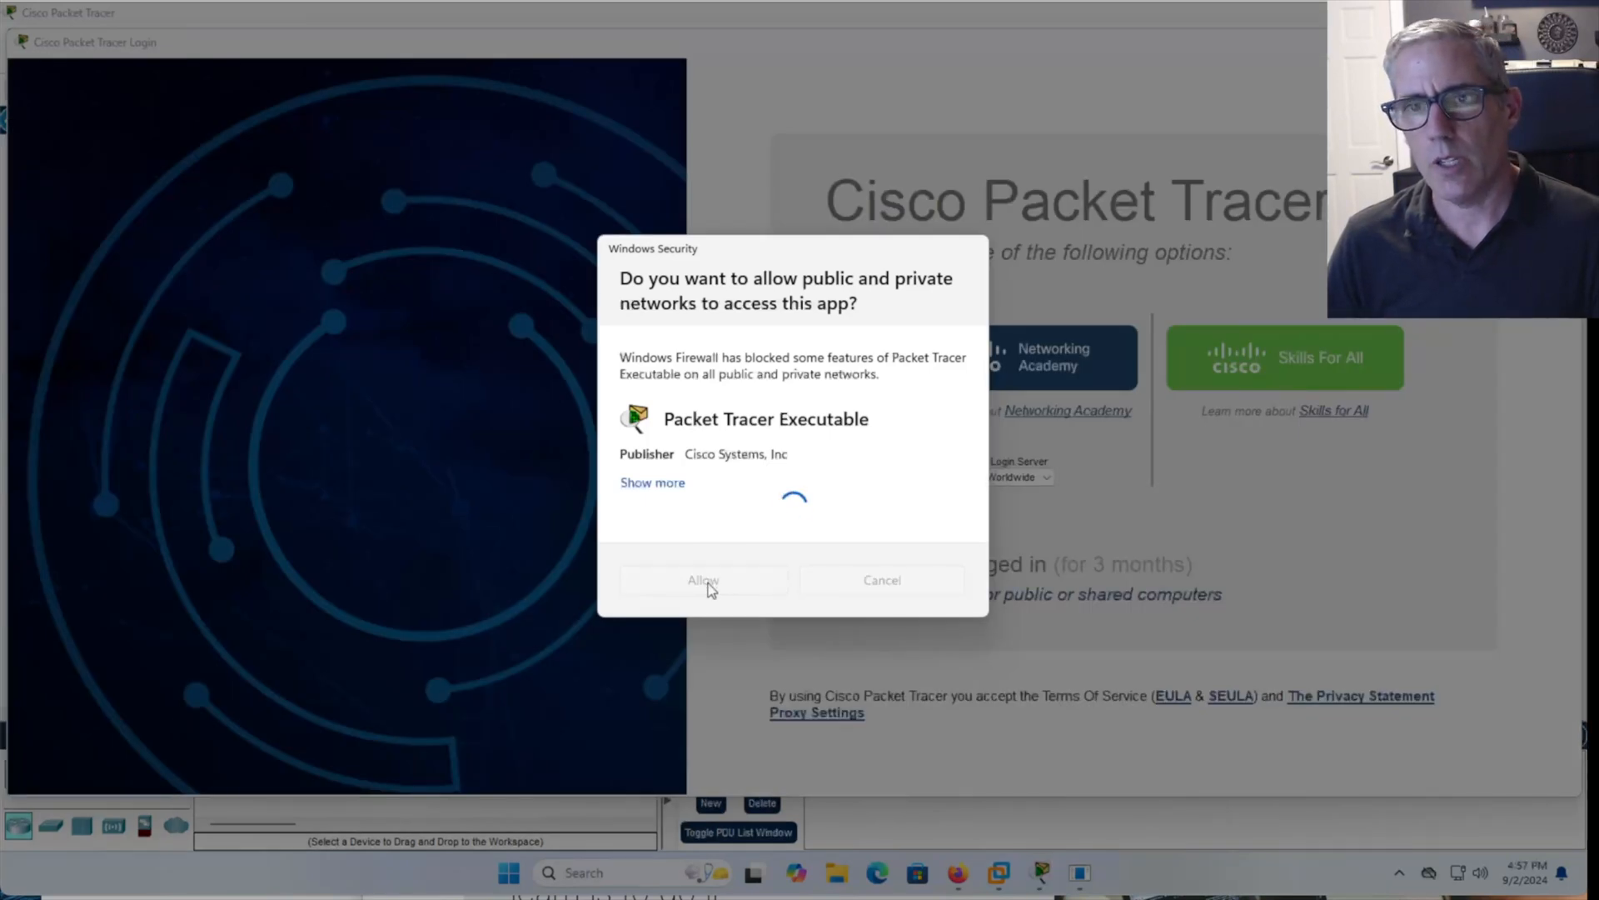
left_click(704, 580)
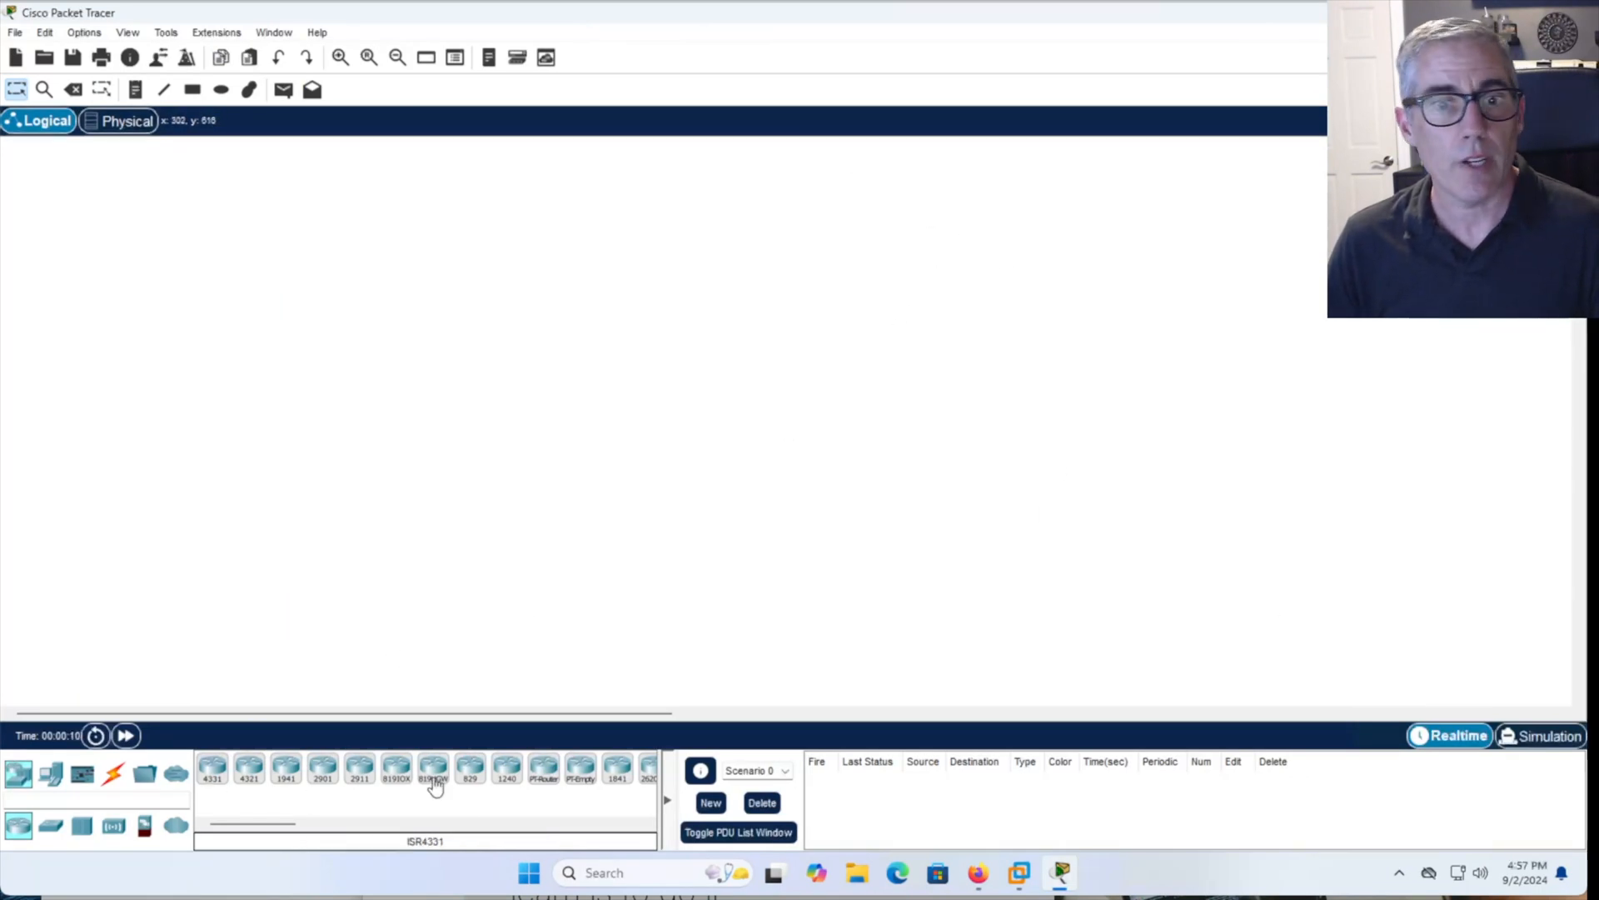
Select the End Devices category for adding PC0 and PC1
left_click(52, 775)
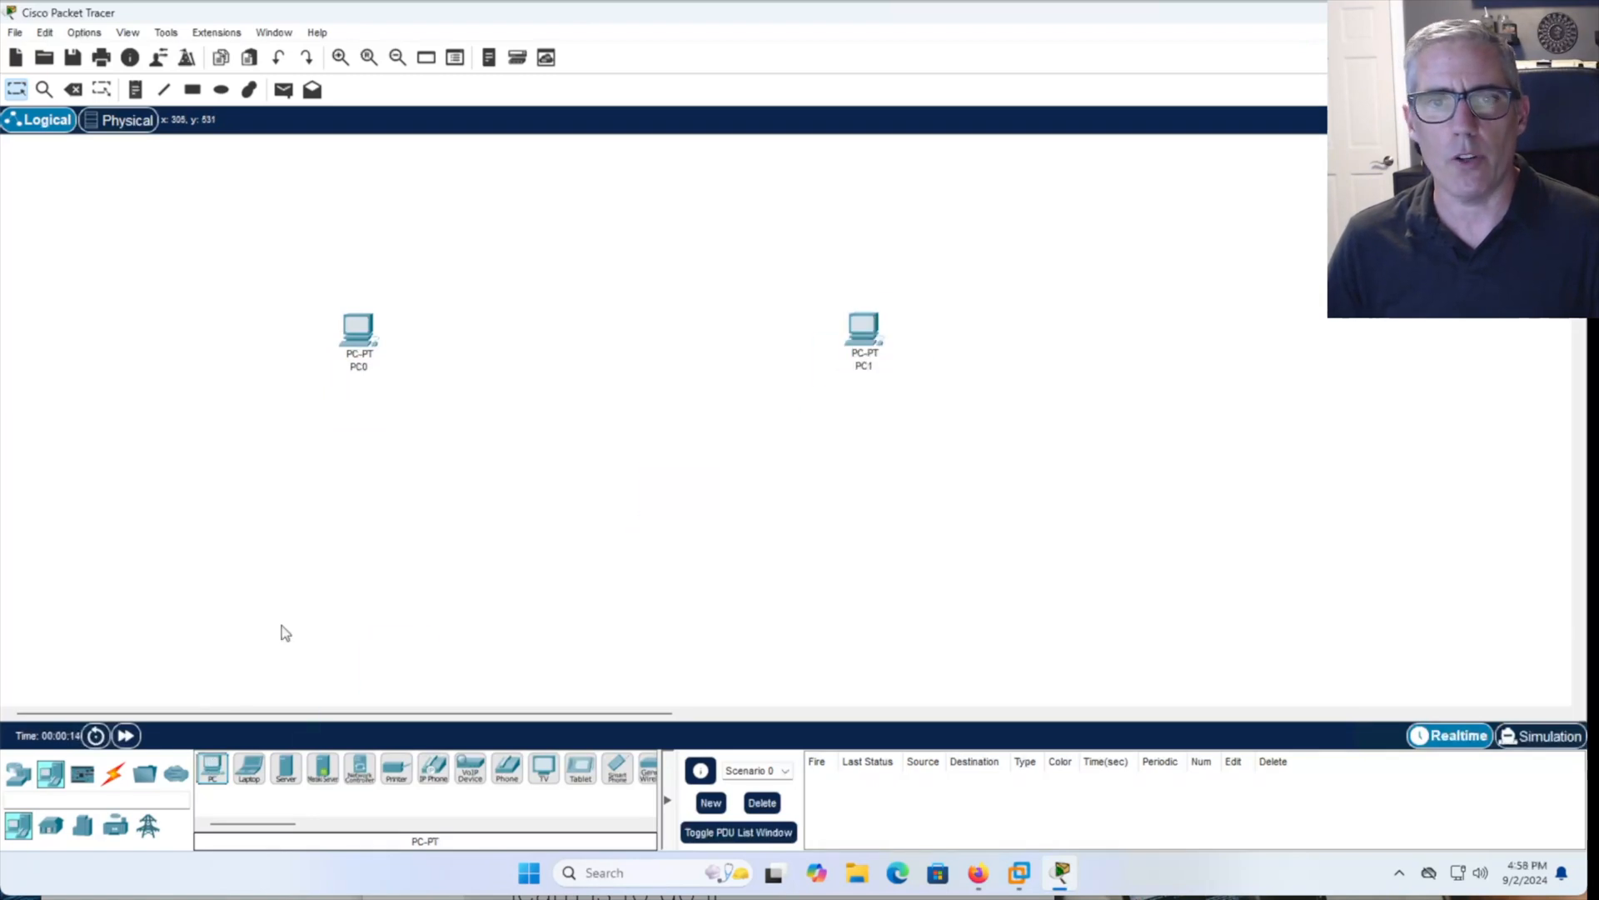
mouse_move(280, 652)
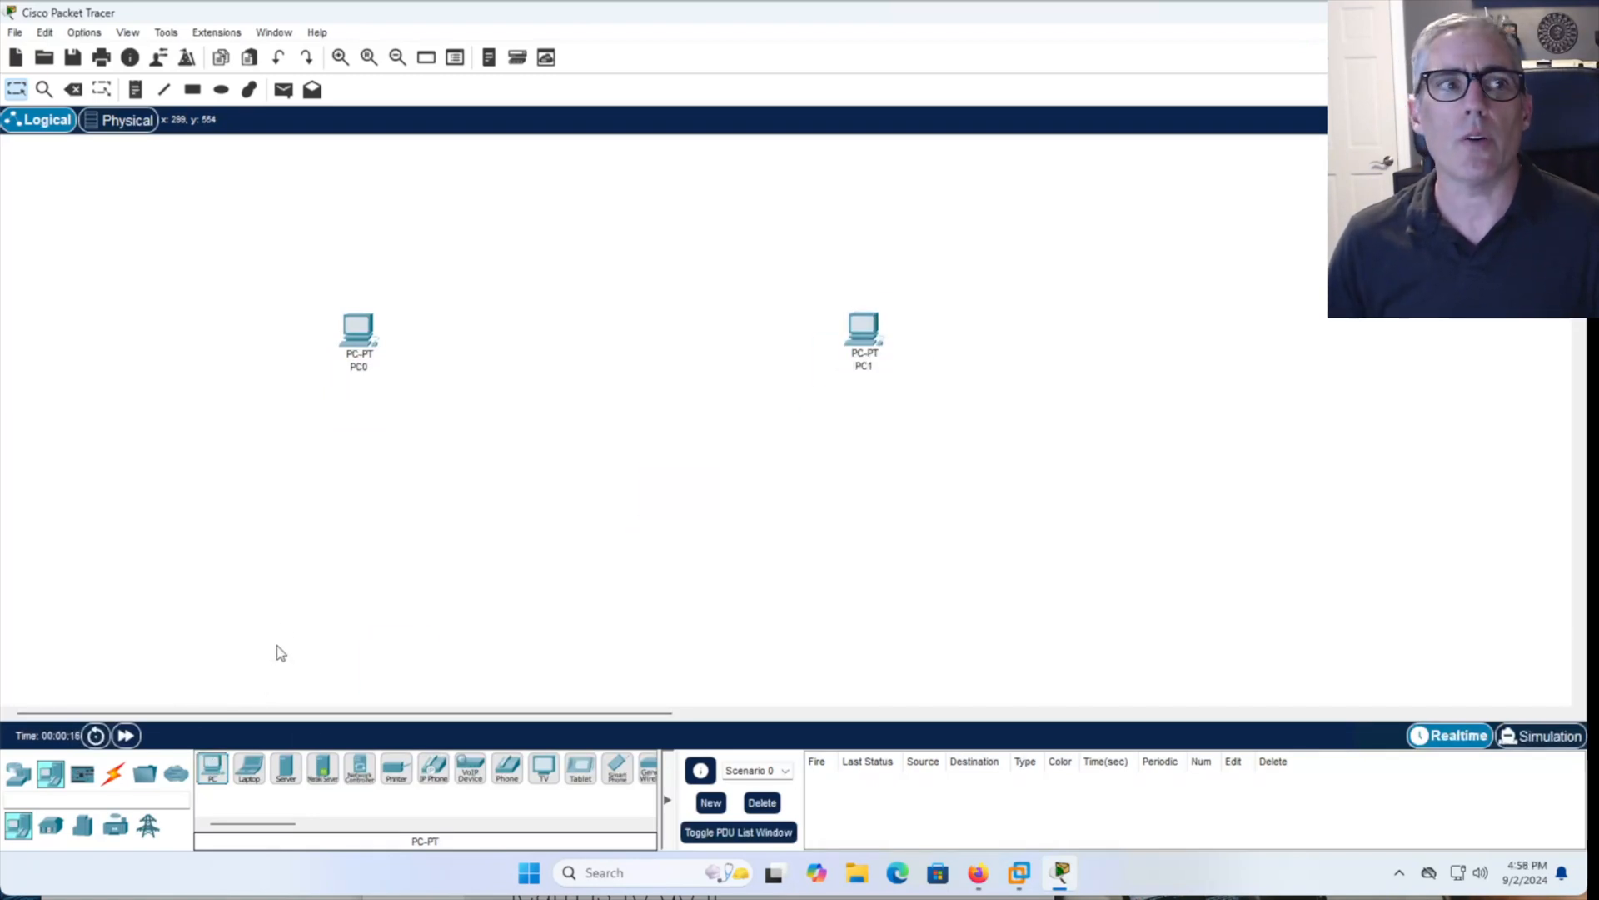